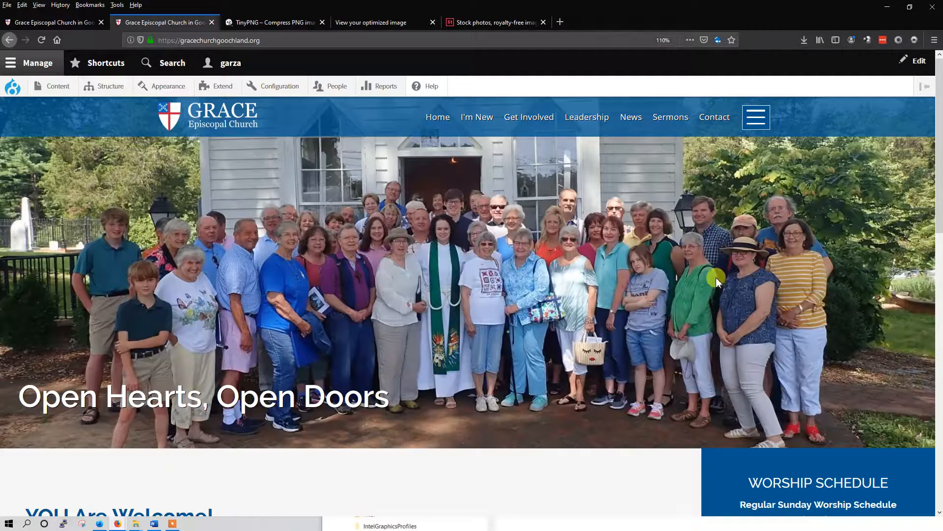
Scroll down to the front-page Welcome block and open its pencil contextual menu
scroll("down", 3)
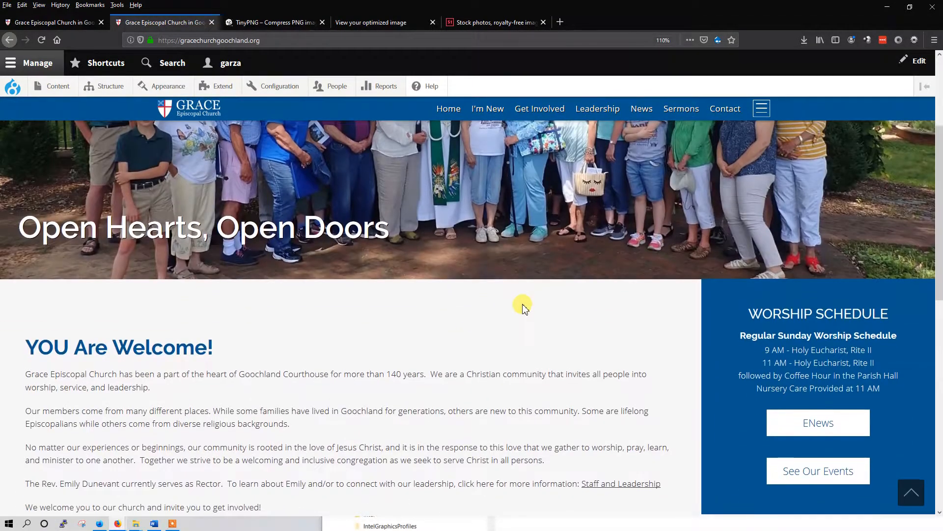
scroll("down", 3)
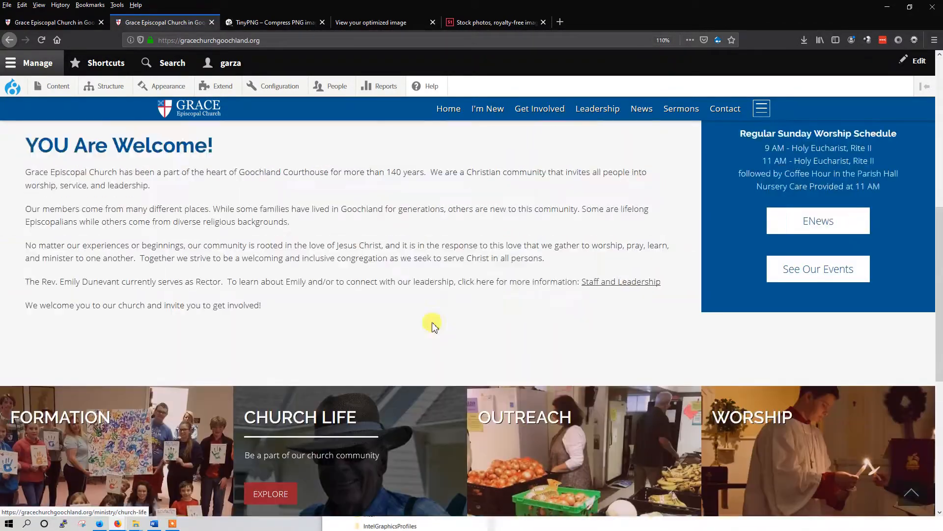
scroll("up", 3)
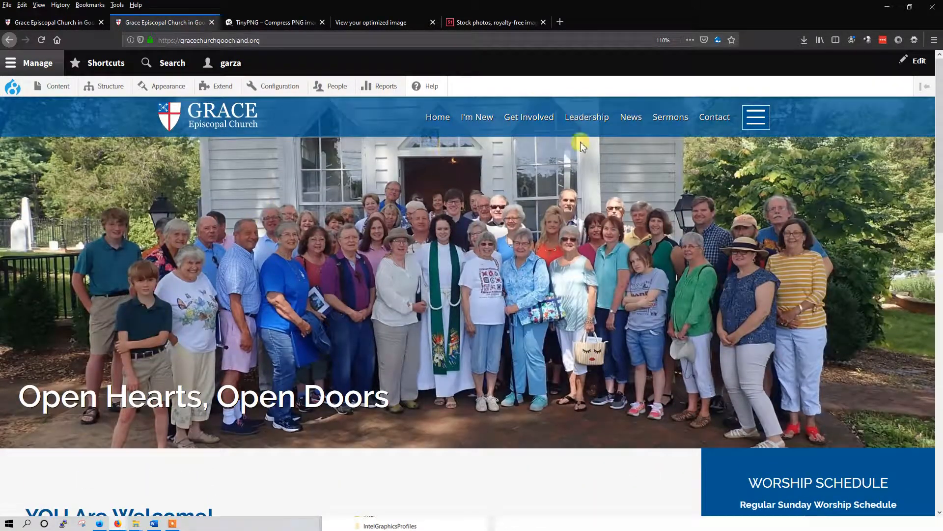
scroll("down", 3)
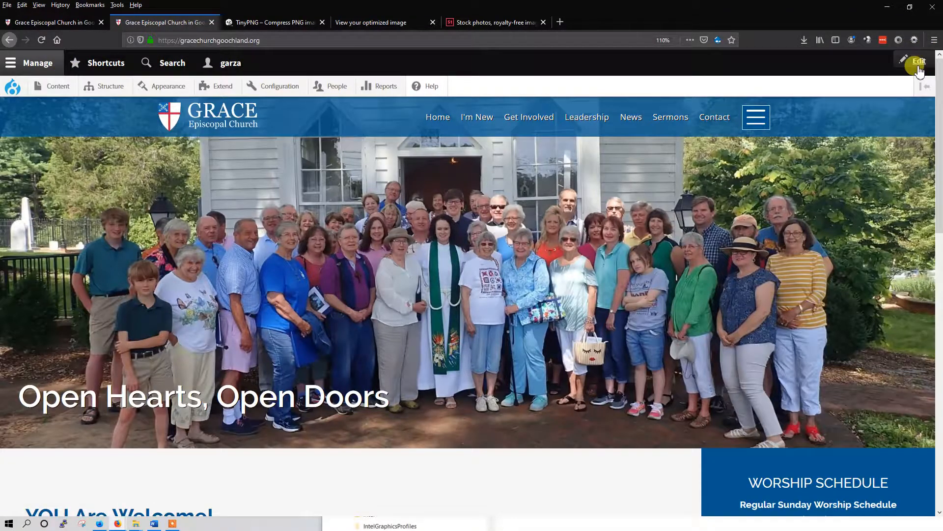
mouse_move(207, 59)
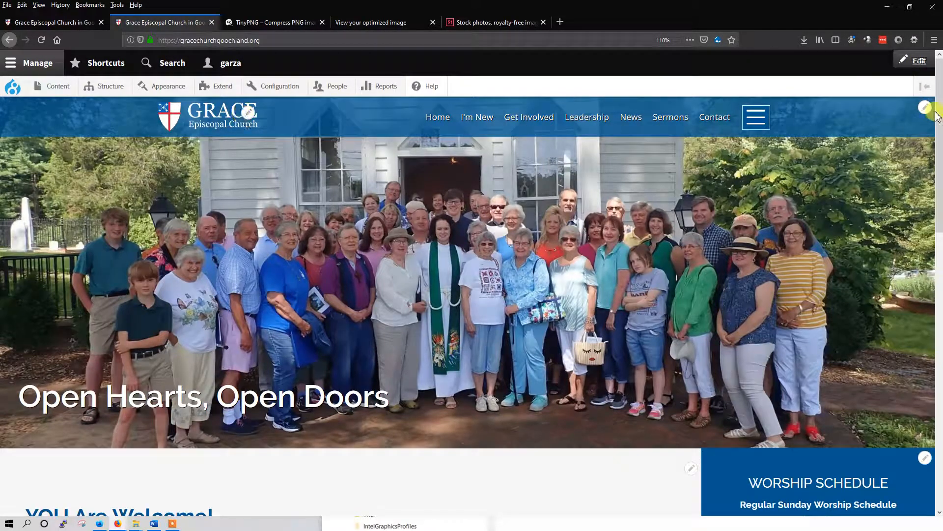
scroll("down", 3)
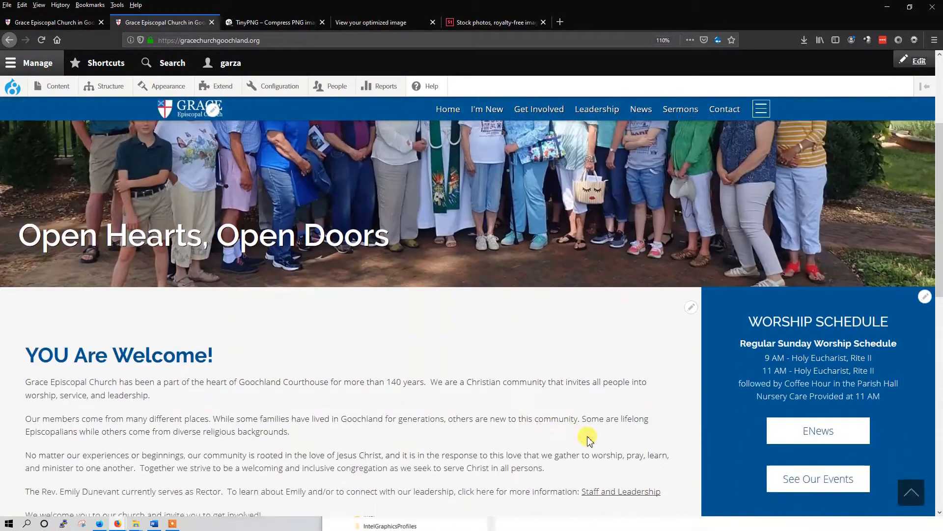
scroll("down", 3)
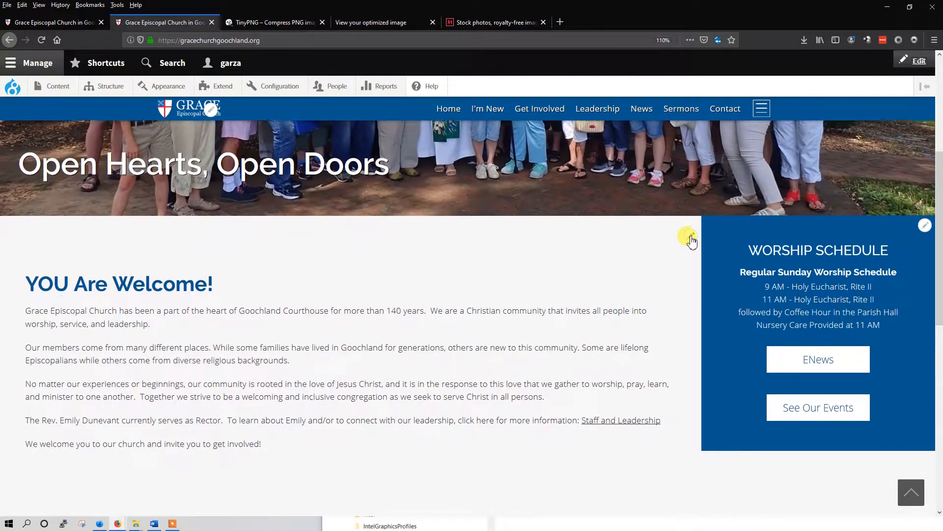
scroll("down", 3)
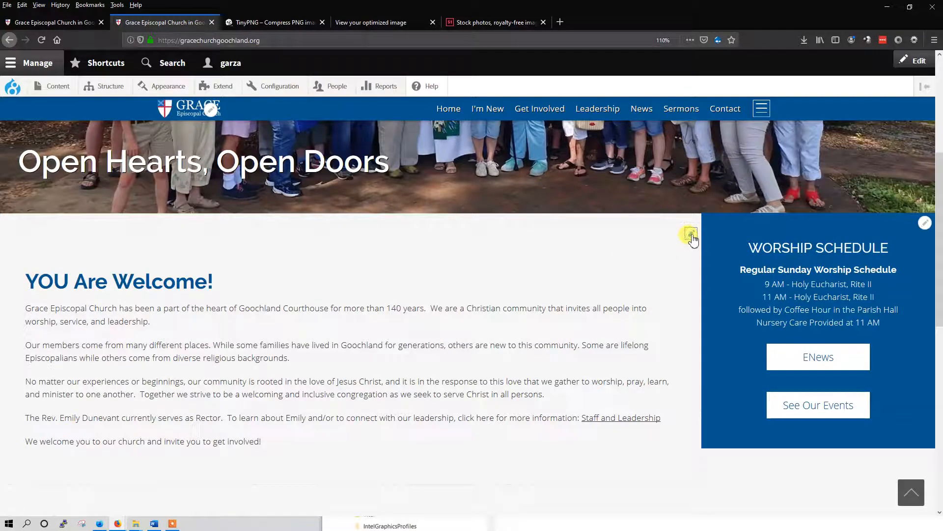
left_click(691, 234)
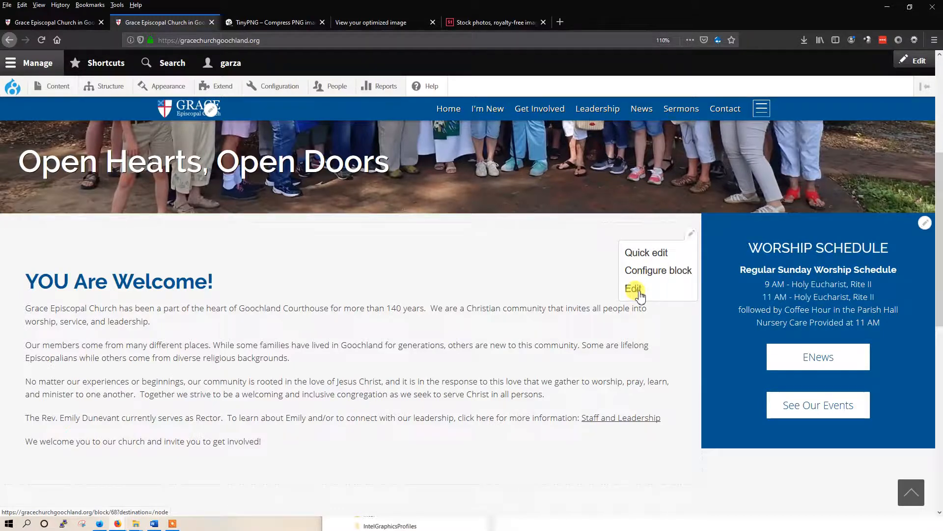
Open the Welcome – frontpage edit form and view the body's HTML source
left_click(633, 289)
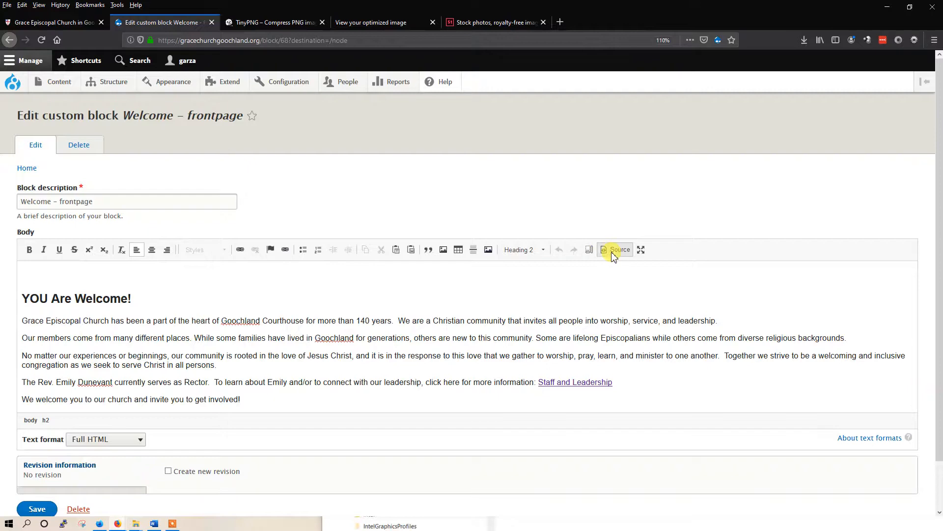
left_click(615, 249)
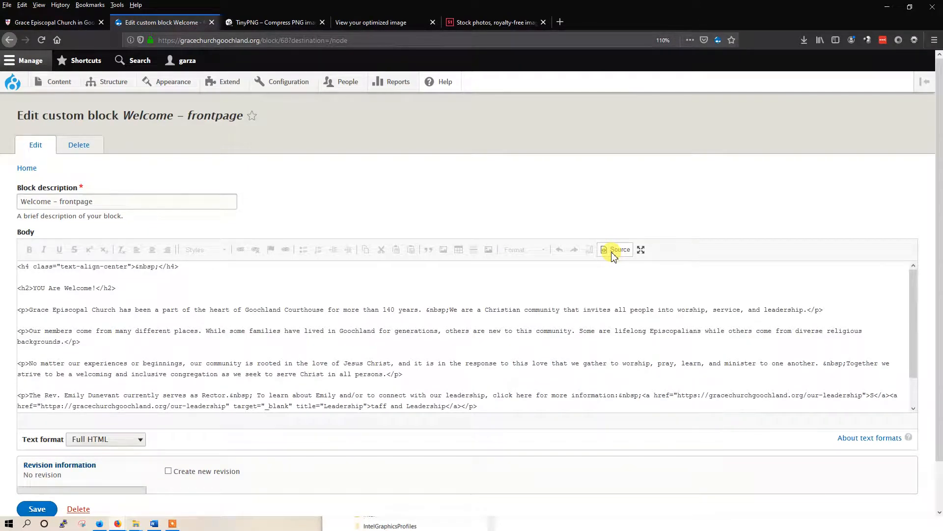
left_click(615, 249)
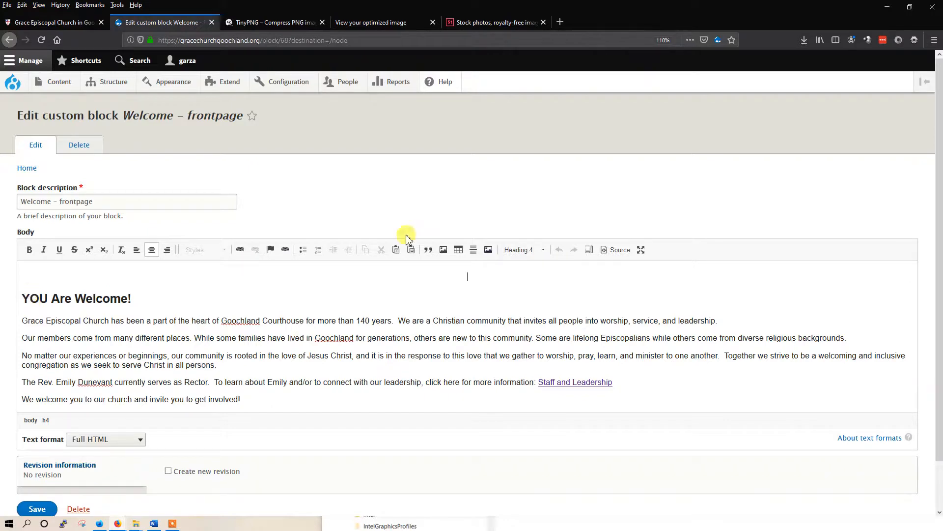
mouse_move(148, 276)
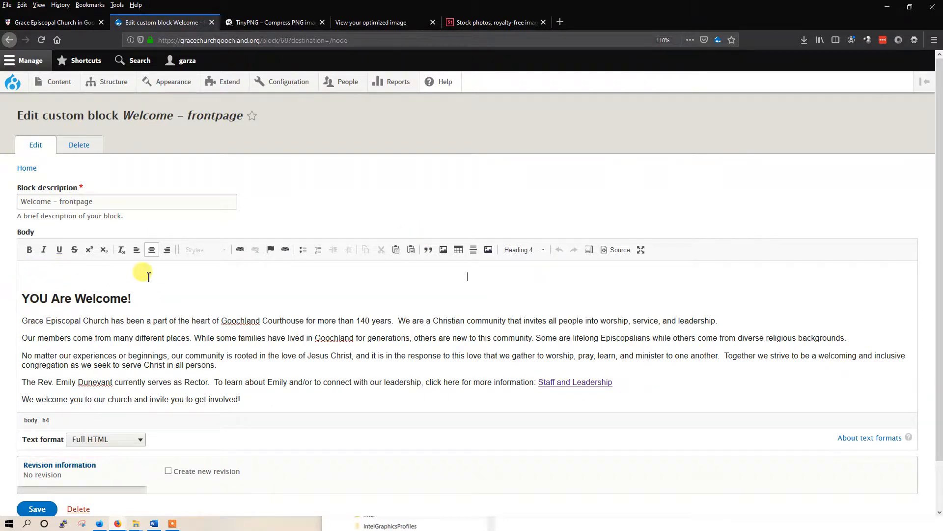
left_click(619, 249)
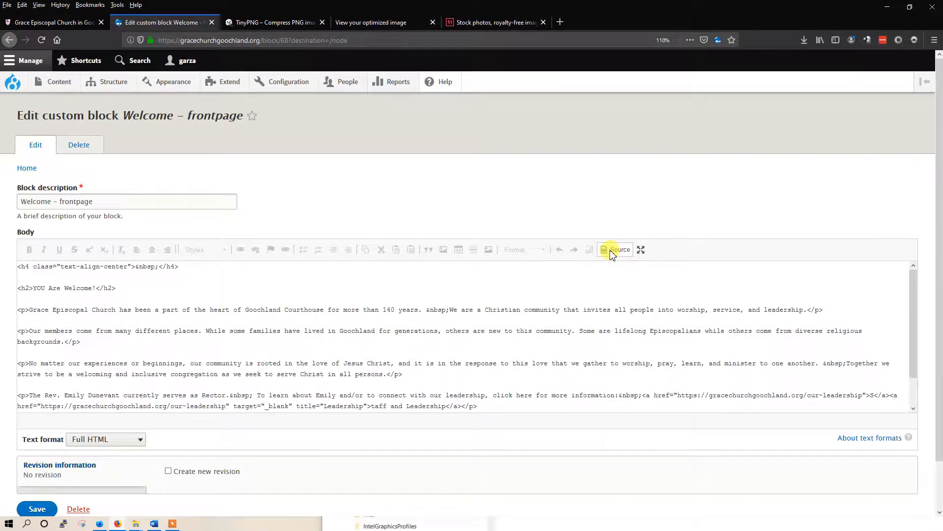
left_click(615, 249)
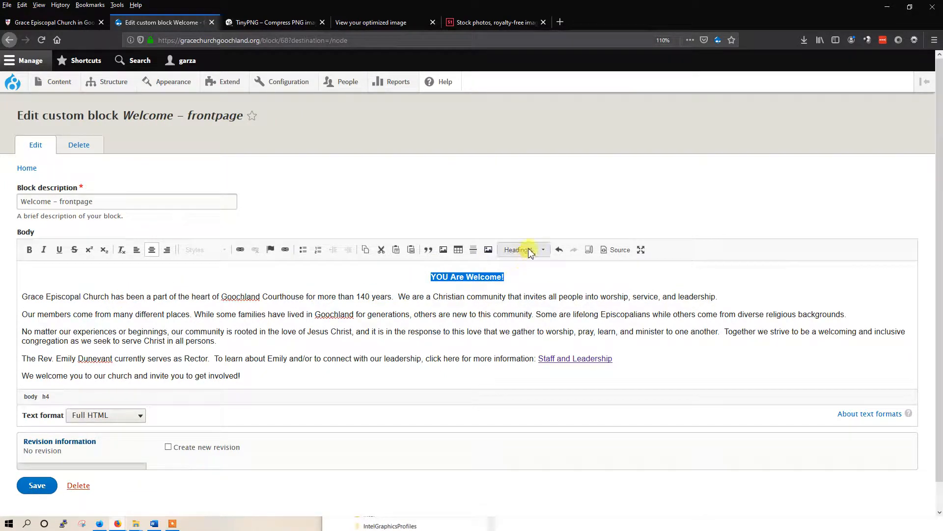
Format 'YOU Are Welcome!' as Heading 2 and align it left
left_click(520, 249)
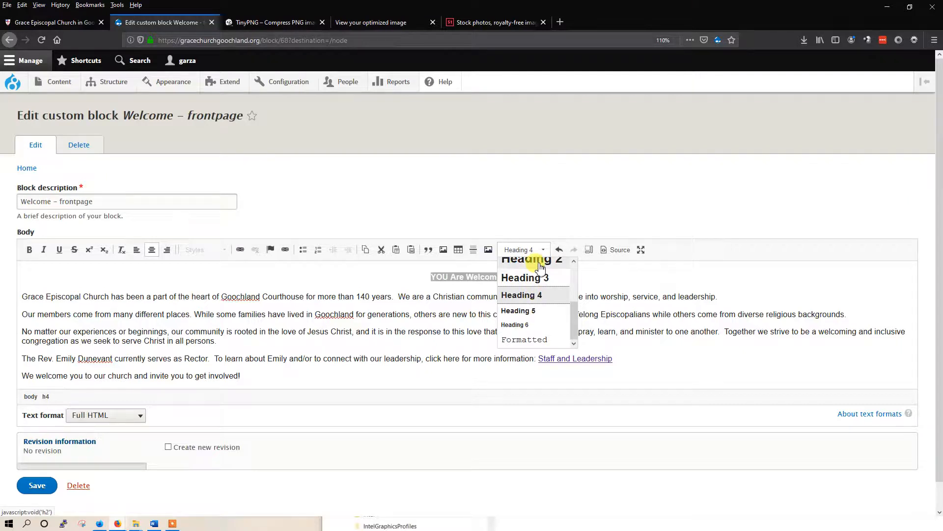
left_click(529, 259)
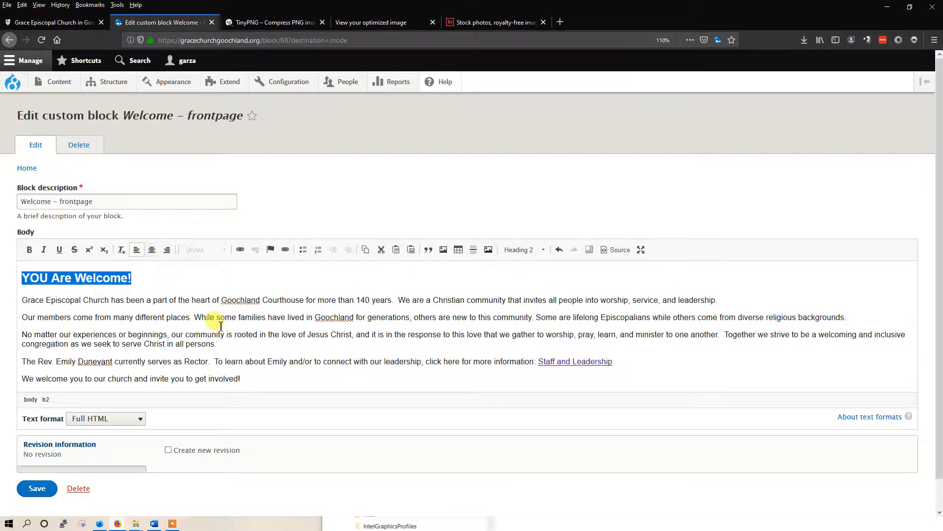
left_click(162, 321)
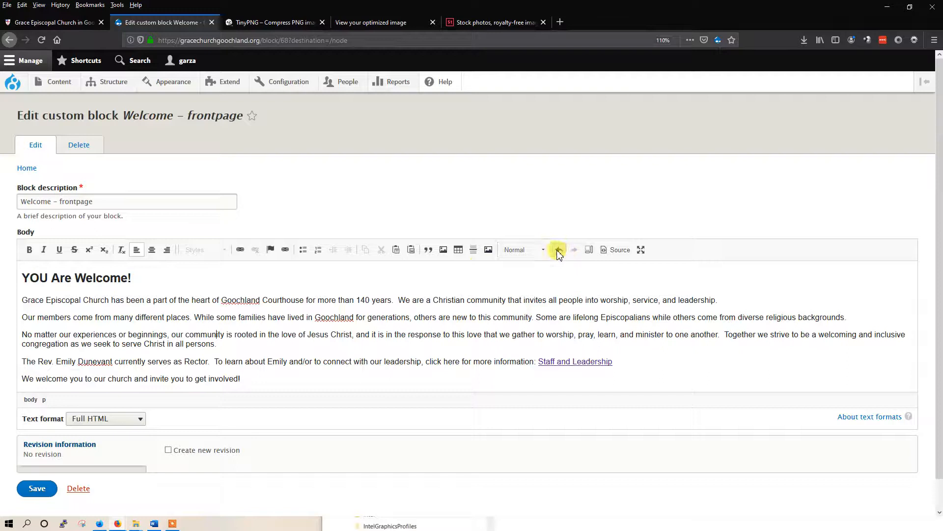
left_click(523, 249)
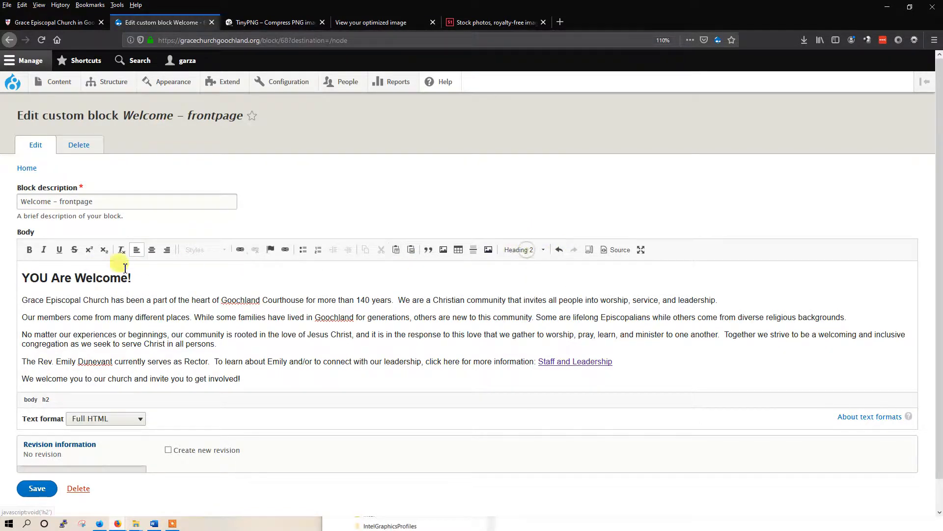
left_click(152, 249)
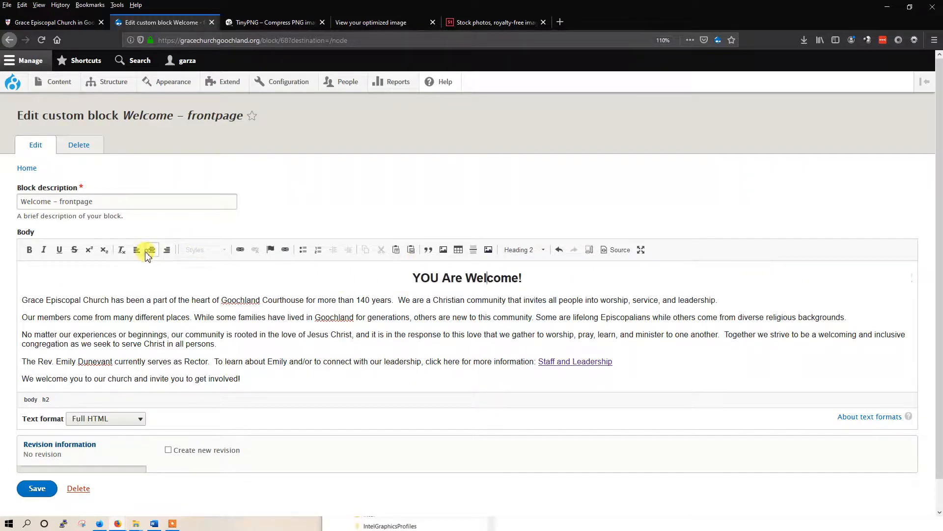
left_click(135, 250)
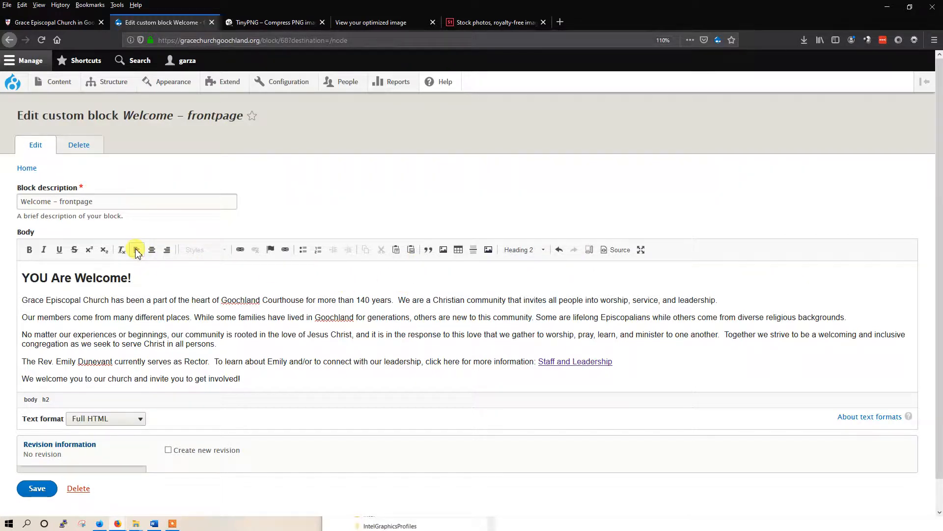
mouse_move(135, 250)
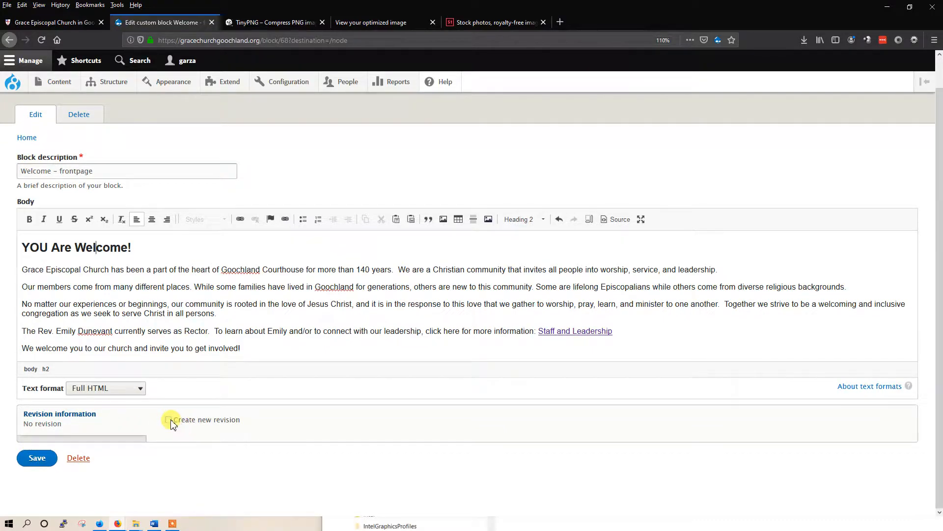
Turn on Create new revision and save the Welcome – frontpage block
left_click(169, 419)
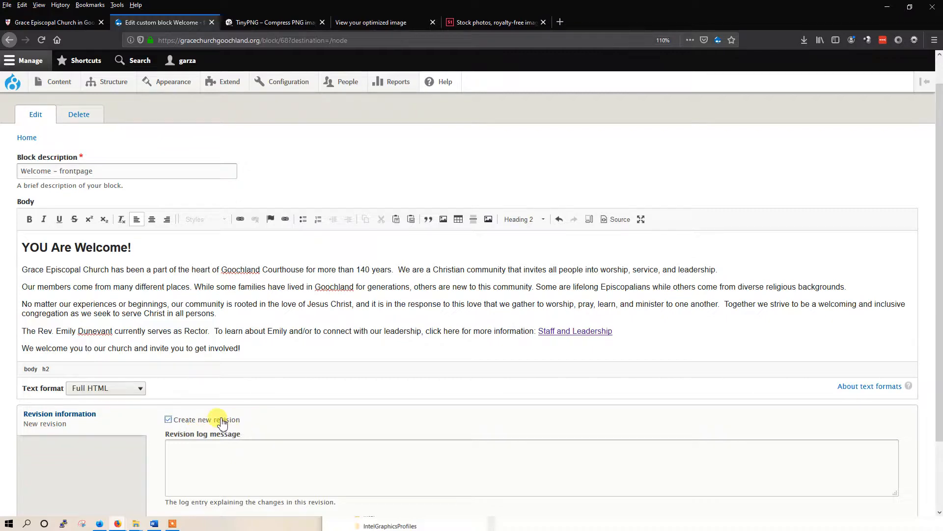
scroll("down", 3)
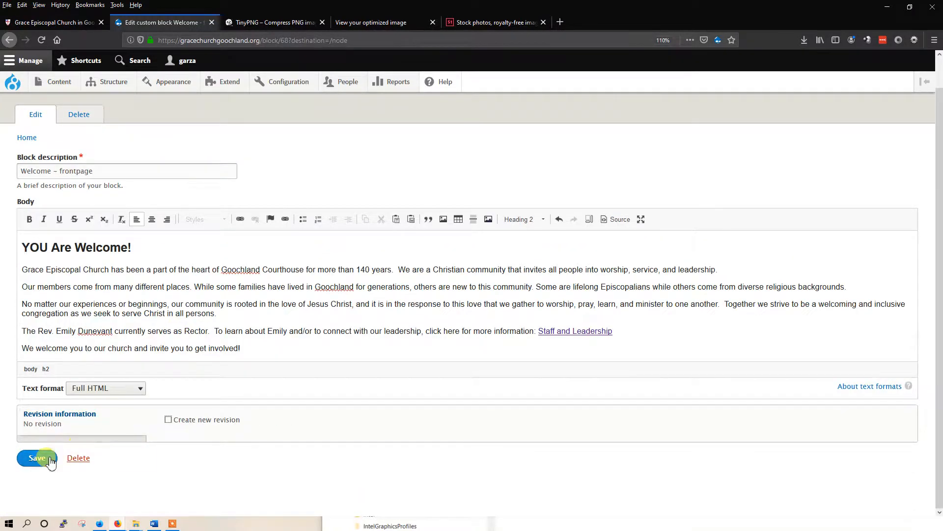
left_click(37, 458)
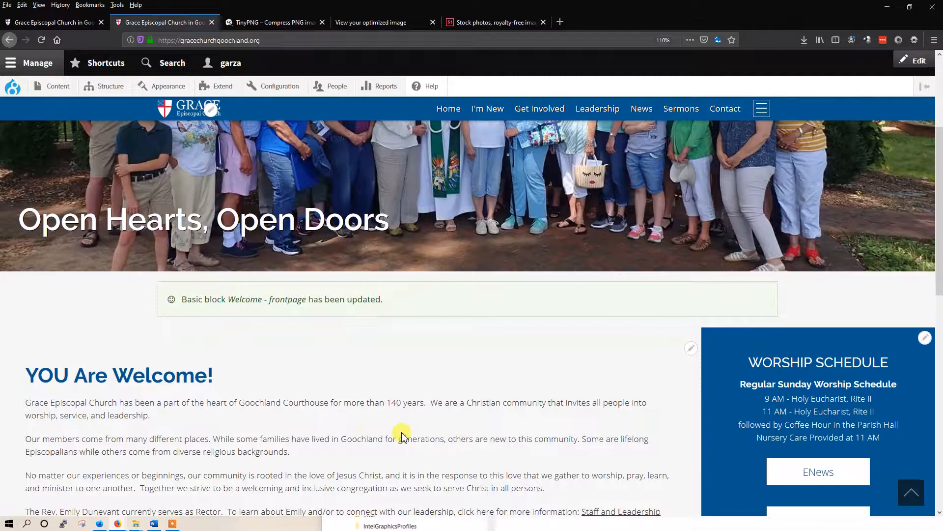
View the browser's page info and scroll through the updated welcome section
right_click(402, 434)
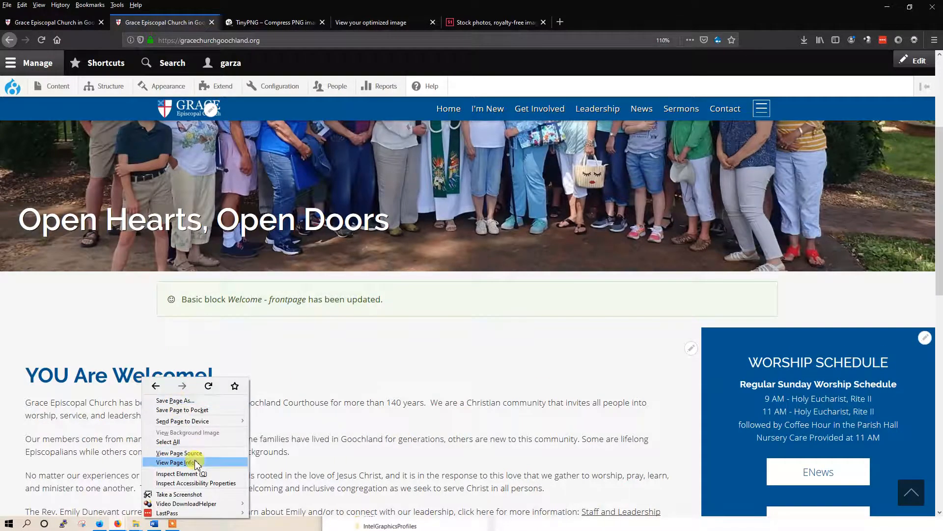
left_click(177, 473)
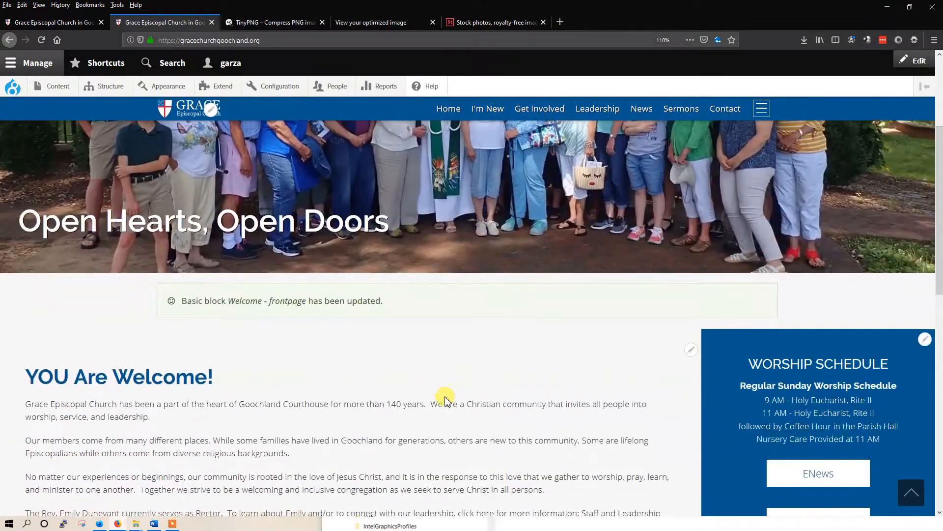
scroll("down", 3)
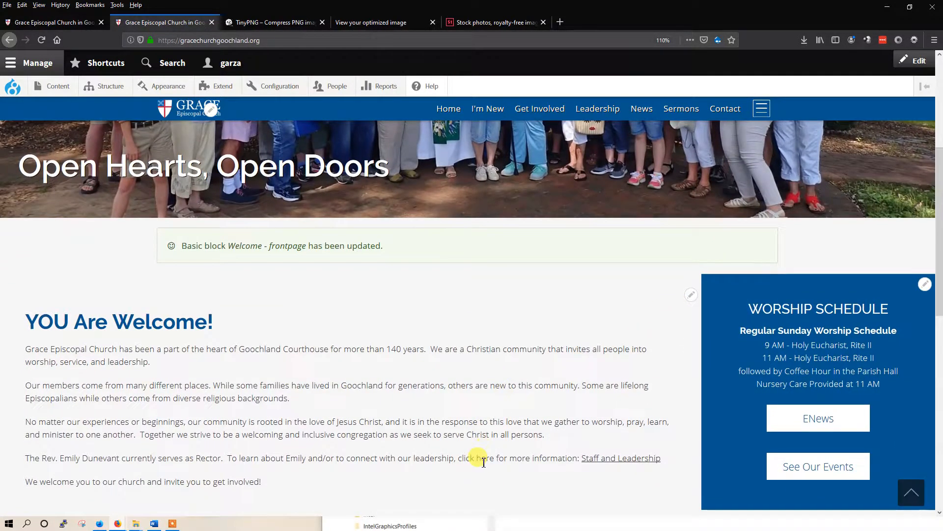
mouse_move(695, 298)
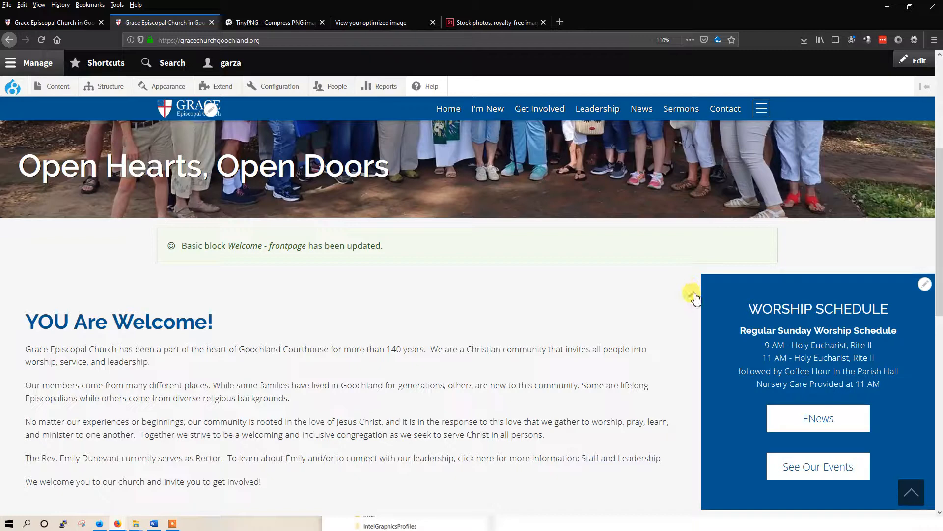
Reopen the Welcome block, start a link on the rector's name, and open Our Leadership
left_click(692, 295)
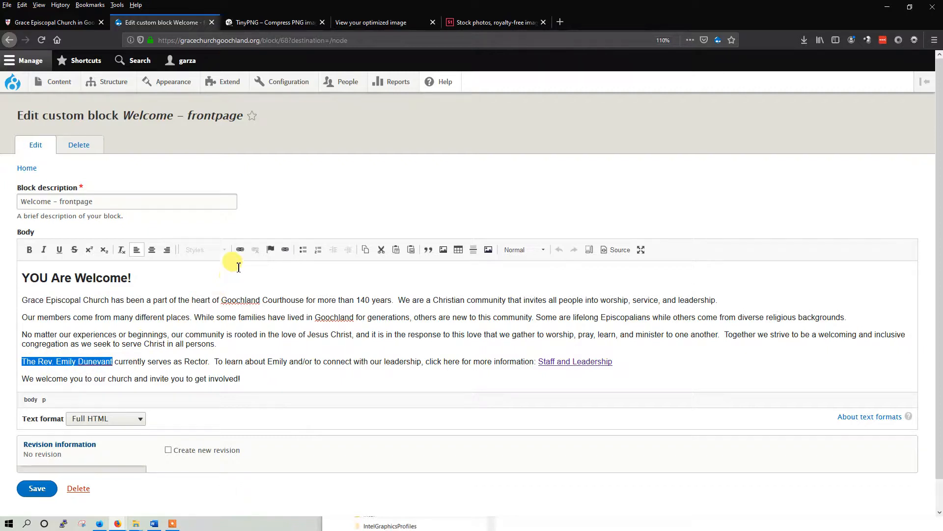
mouse_move(240, 249)
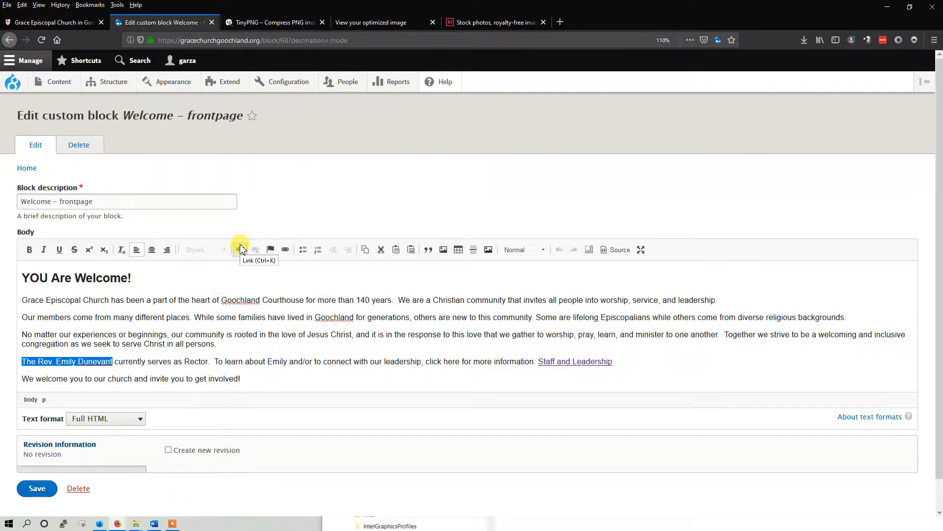
left_click(239, 249)
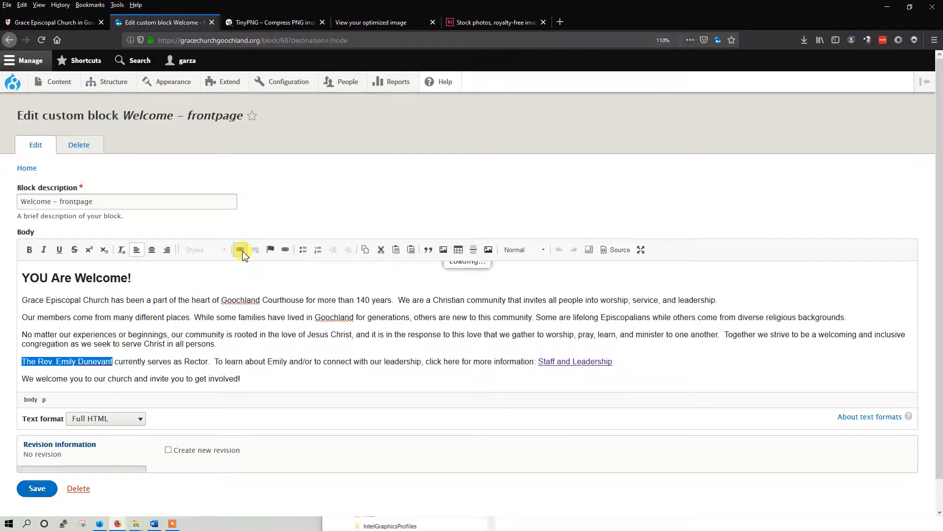
left_click(239, 249)
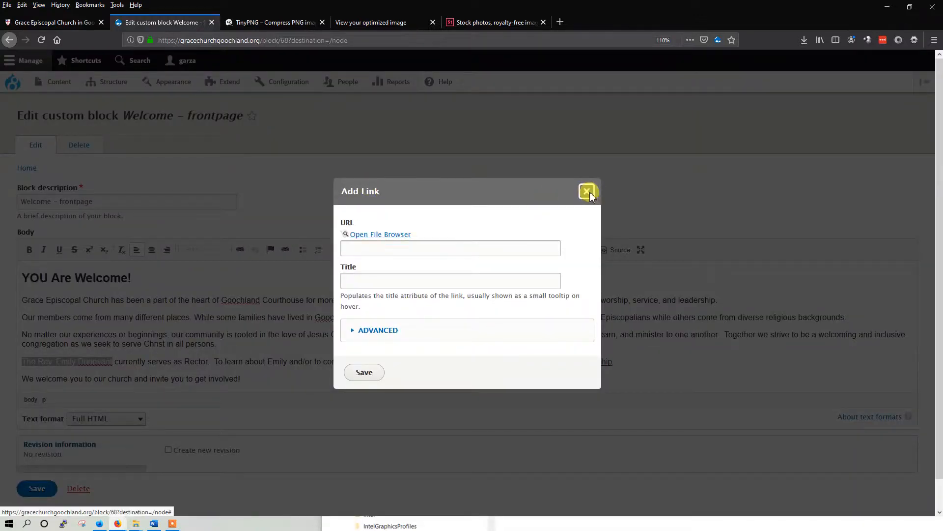
left_click(588, 191)
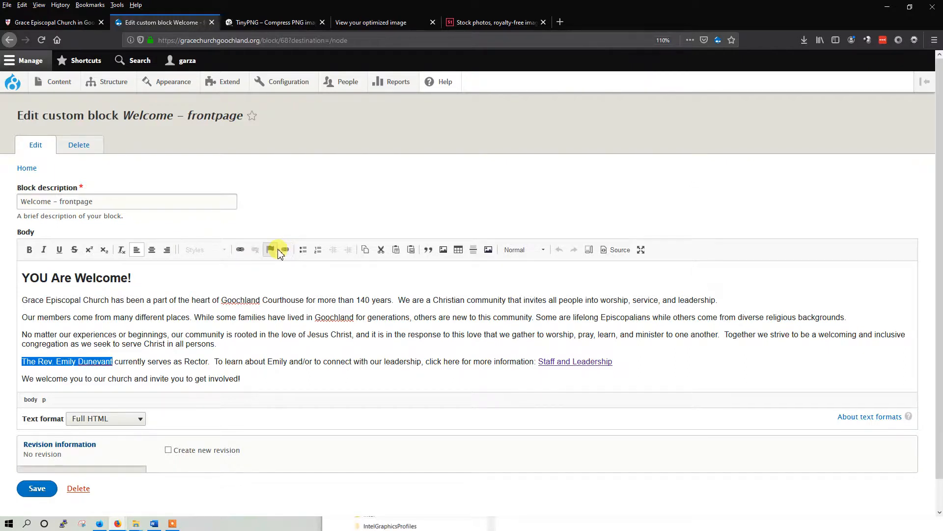
mouse_move(284, 249)
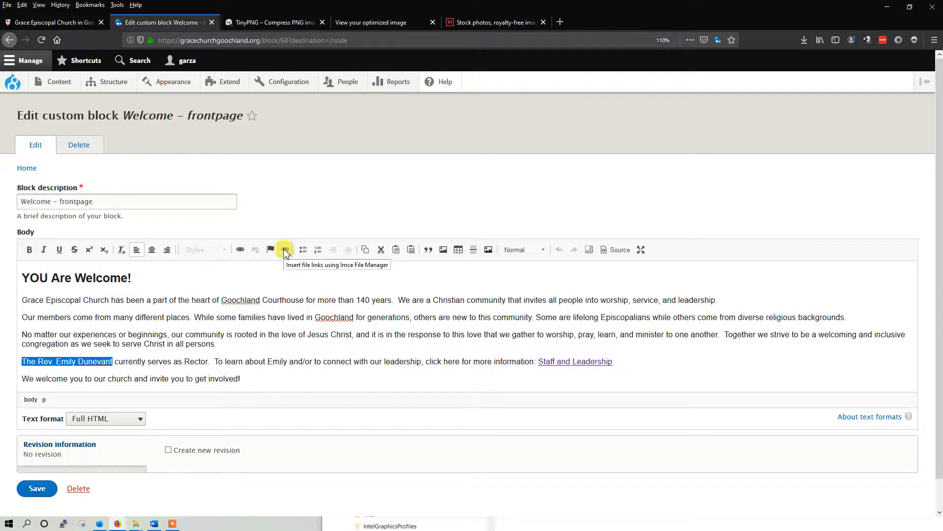
mouse_move(239, 249)
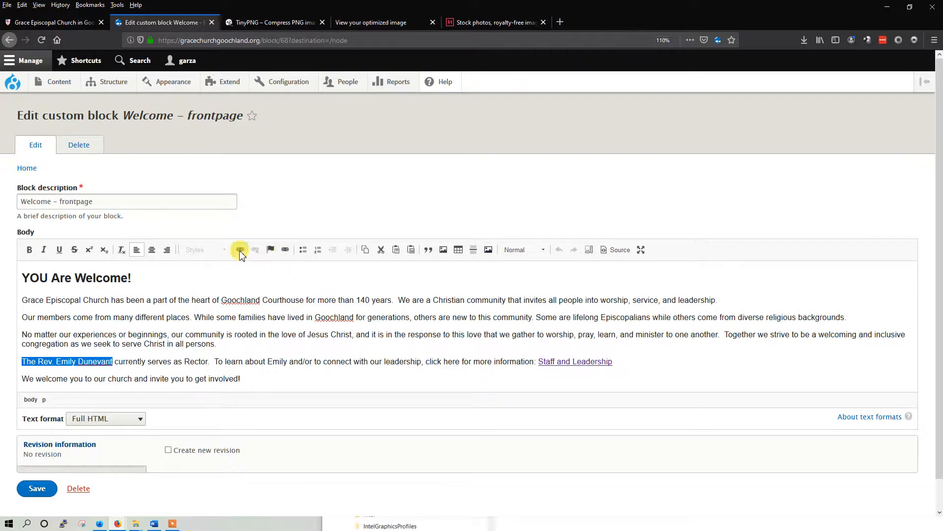
mouse_move(239, 249)
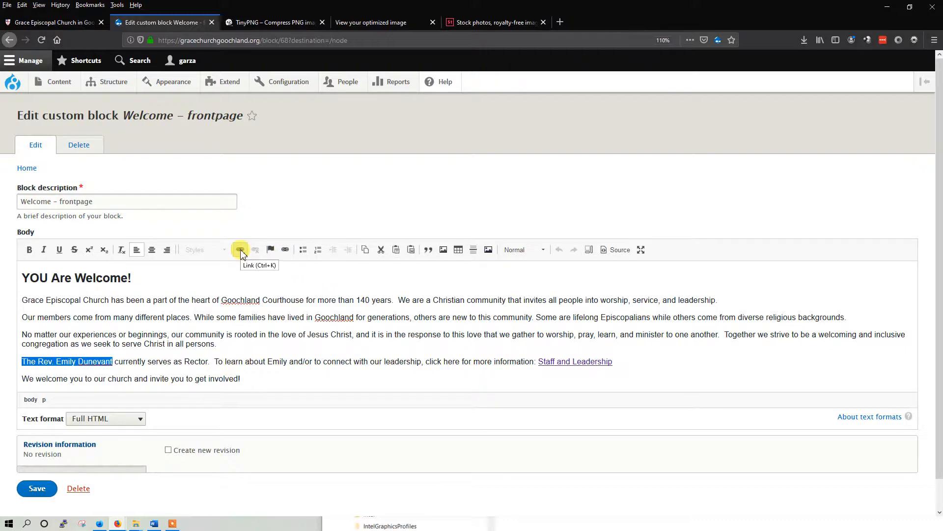
left_click(239, 249)
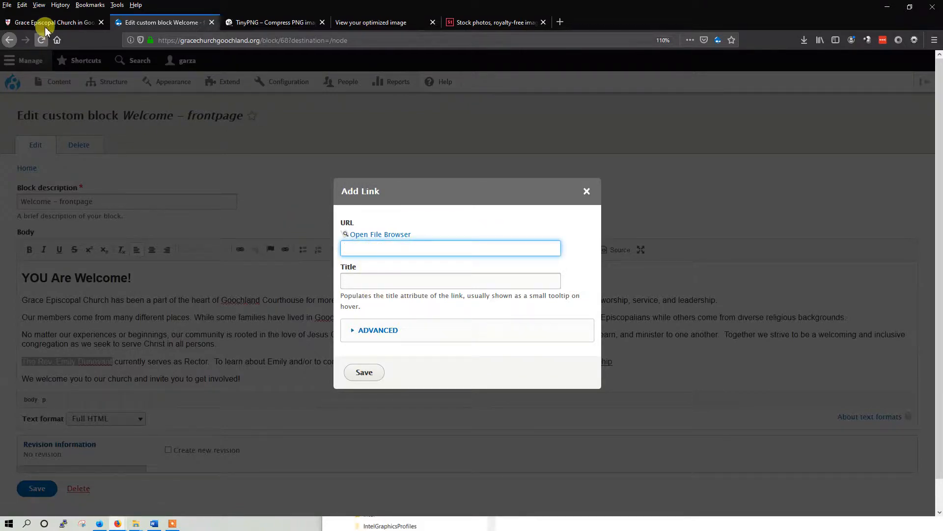
left_click(54, 22)
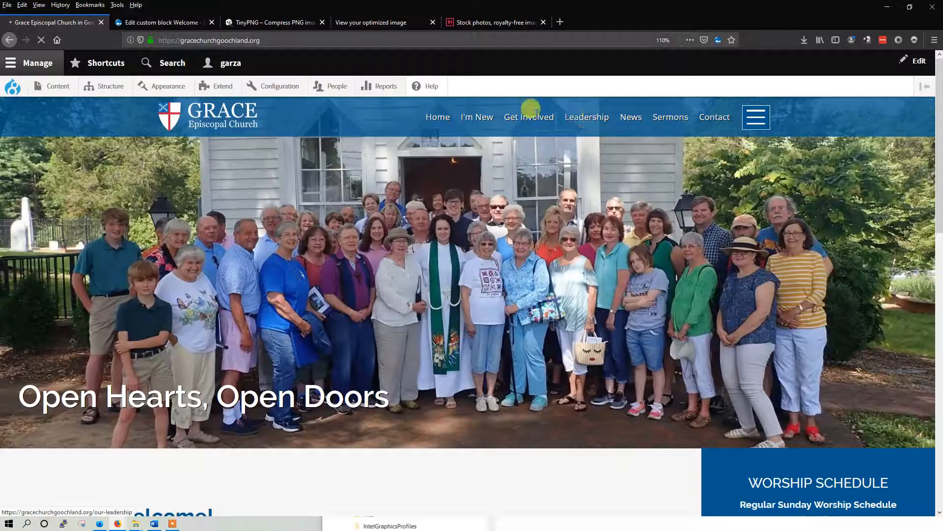
left_click(586, 117)
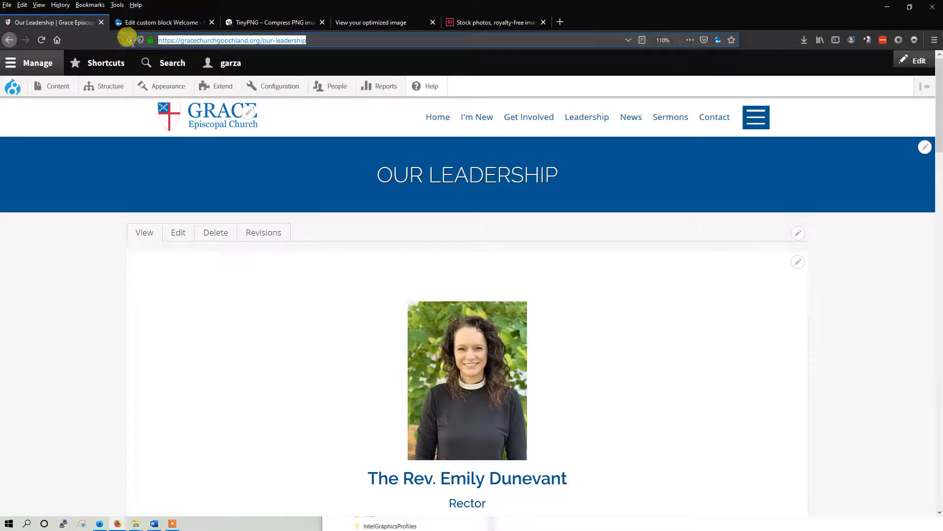
mouse_move(273, 63)
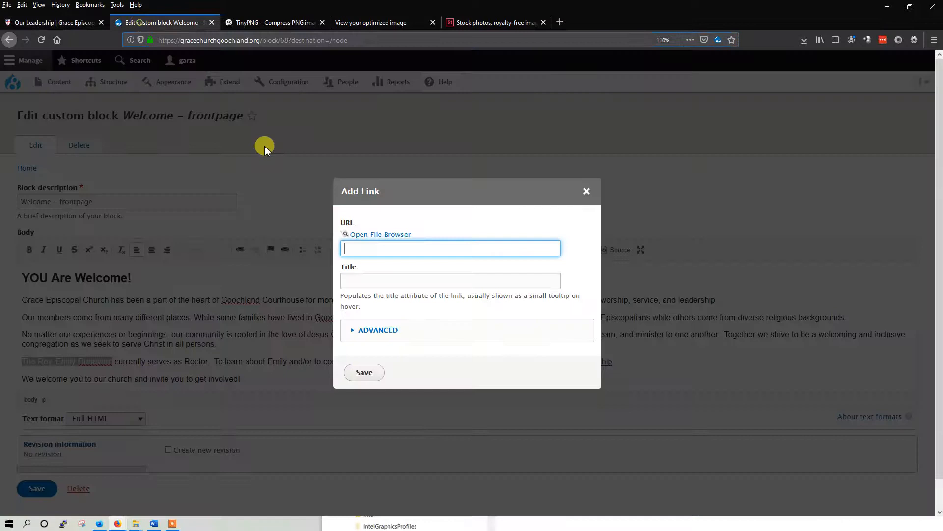
Enter the our-leadership URL and title 'The Rev. Emily Dunevant', then show Advanced options
type("https://gracechurchgoochland.org/our-leadership")
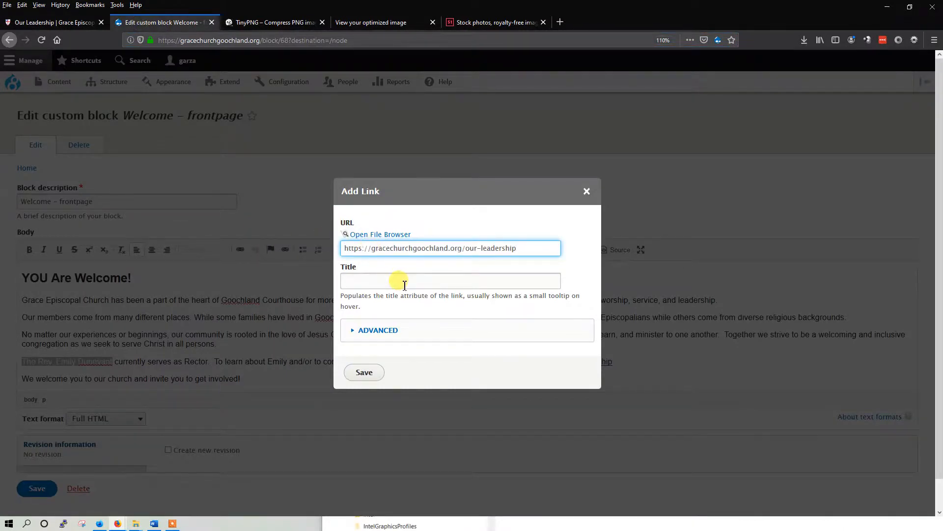
left_click(450, 248)
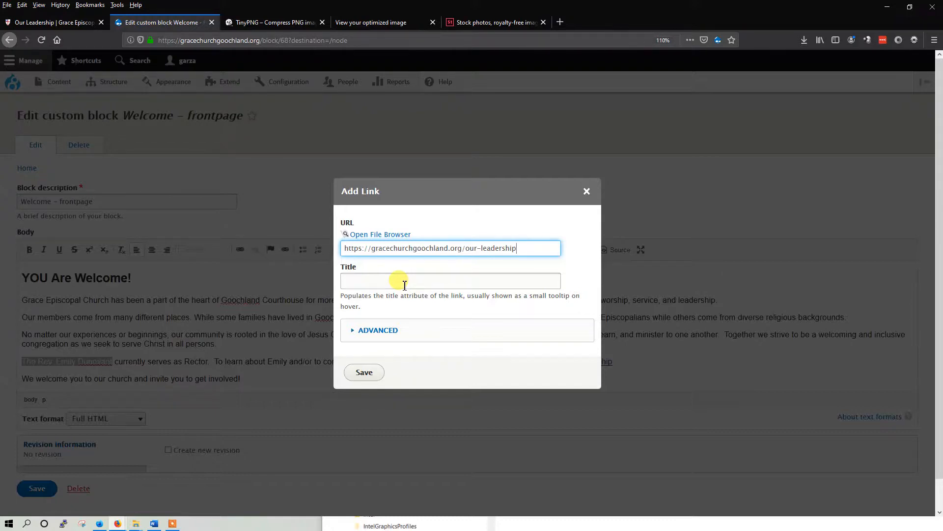
left_click(449, 281)
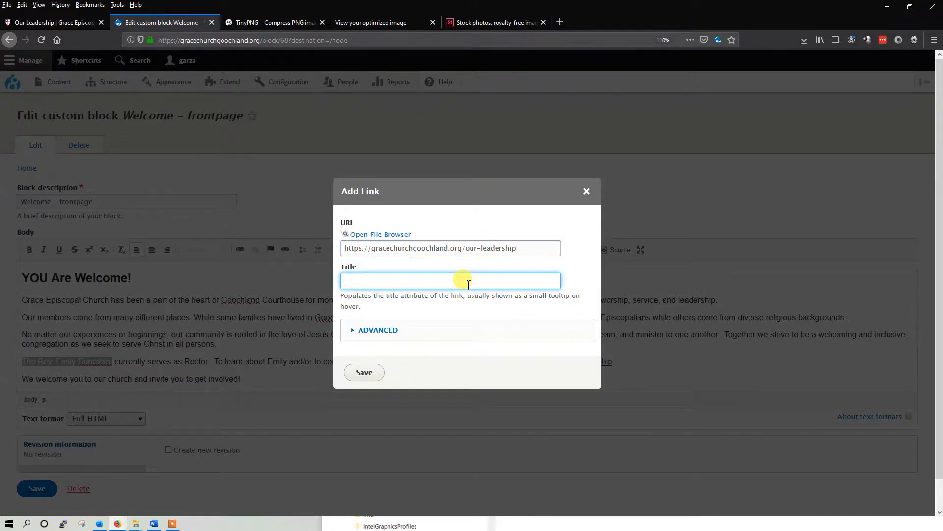
type("T")
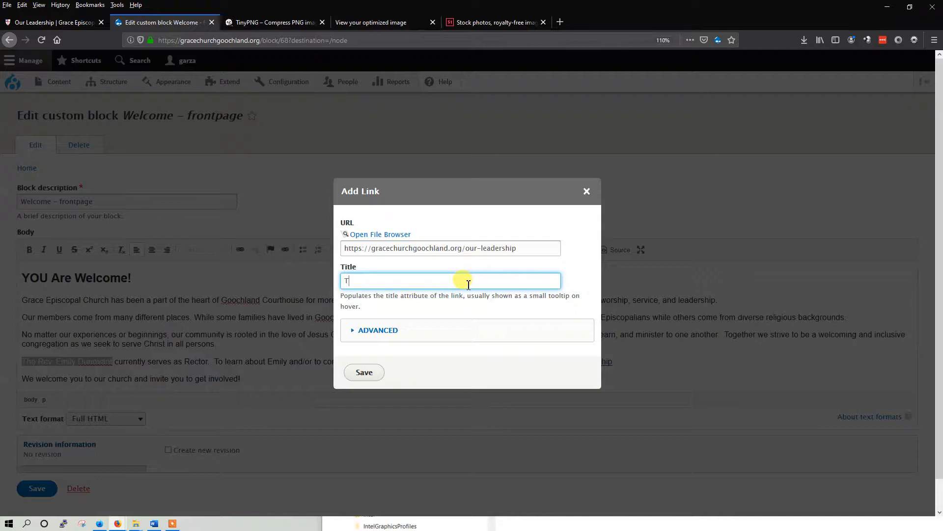
type("he")
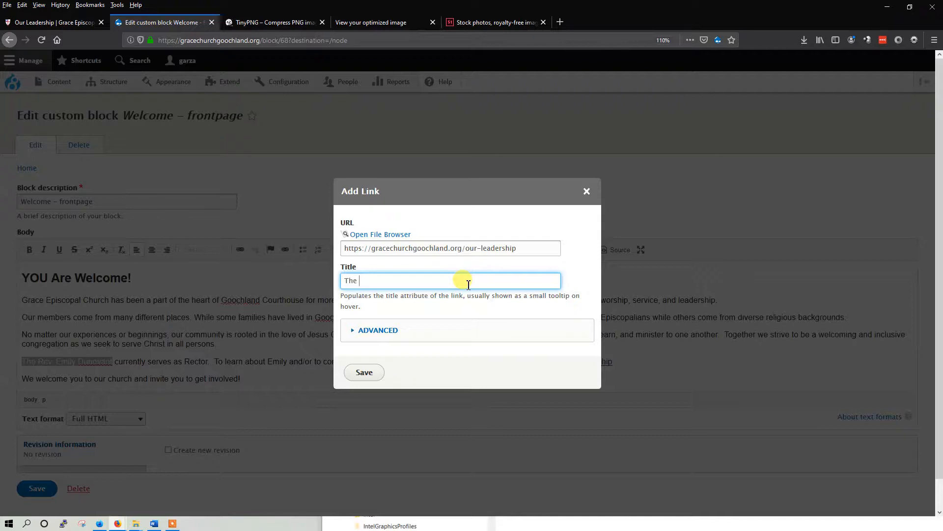
type("Rev. E,m")
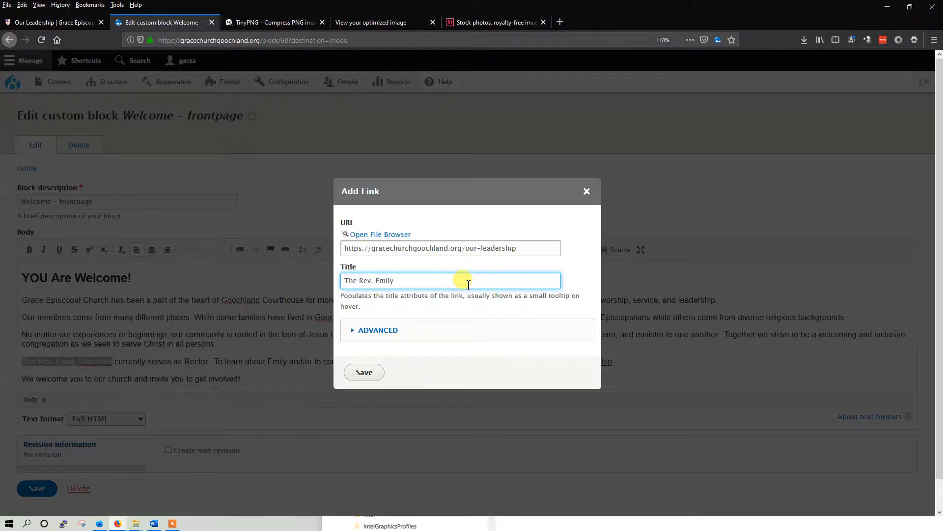
type("Dunevant")
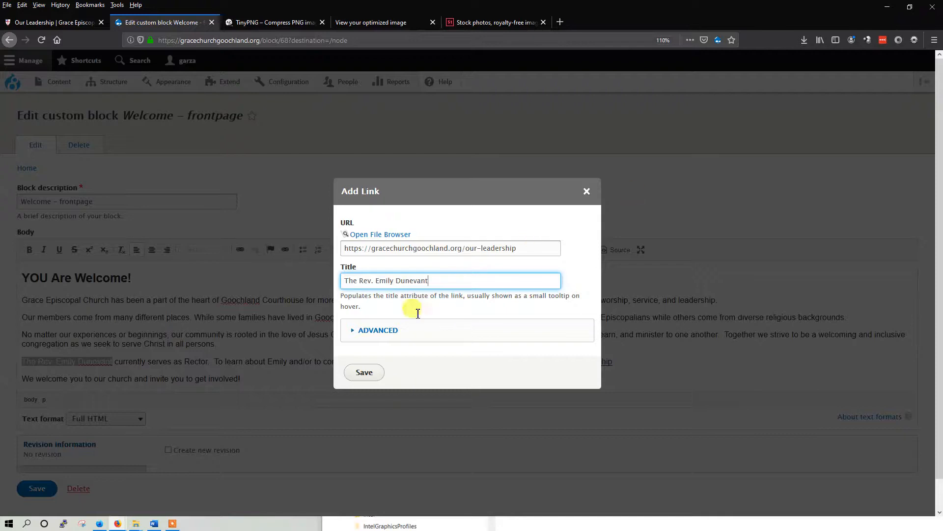
left_click(378, 330)
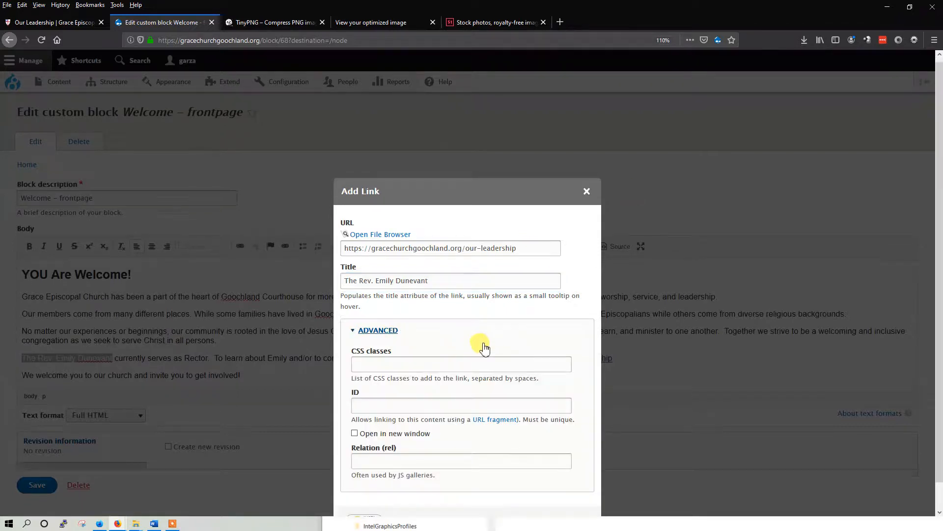
Give the name link CSS class 'gwd-button', keep new-window off, and save it
left_click(461, 289)
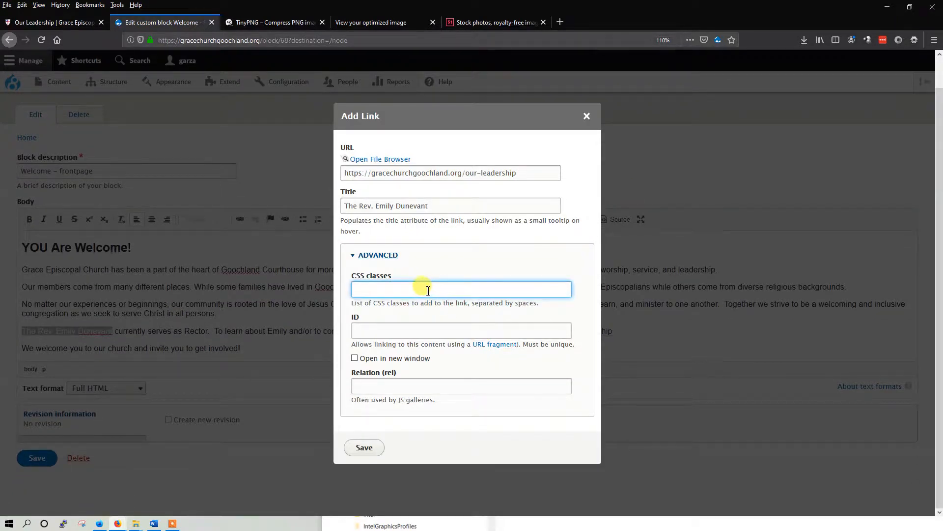
mouse_move(424, 291)
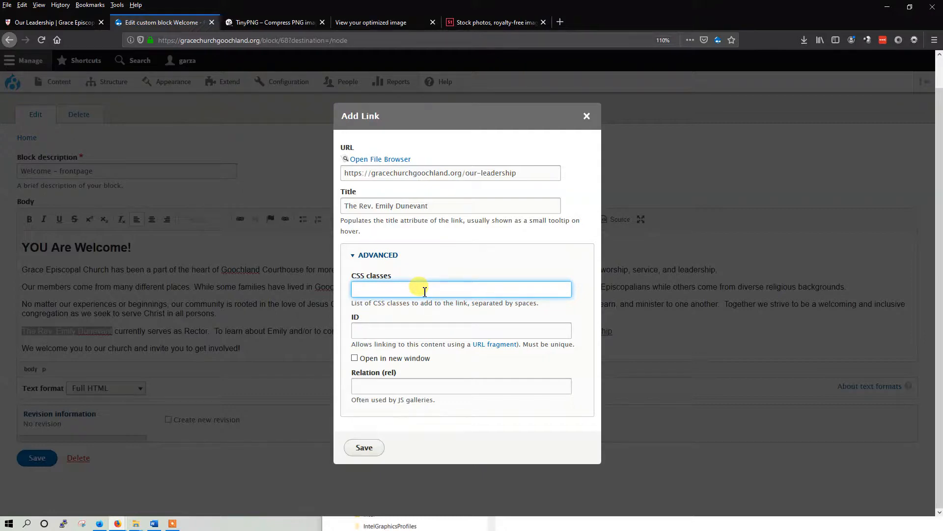
type("gwd-button")
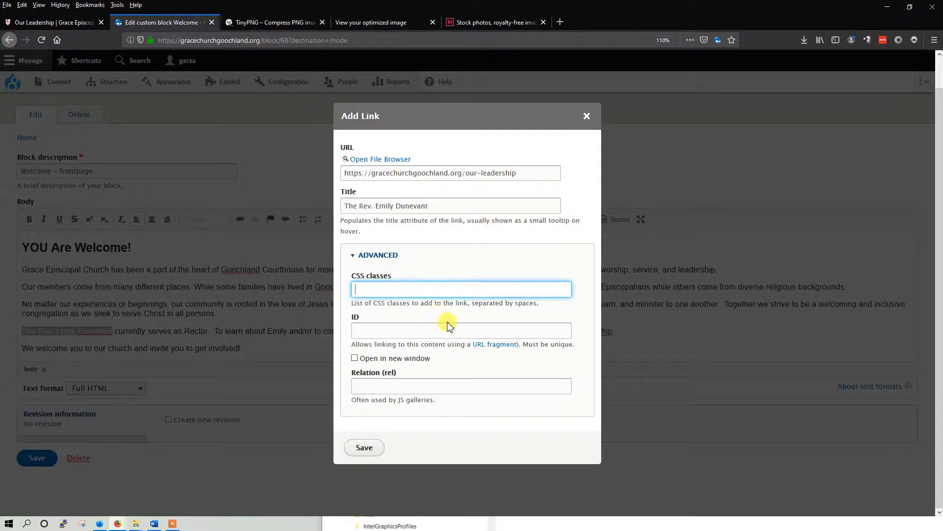
mouse_move(397, 366)
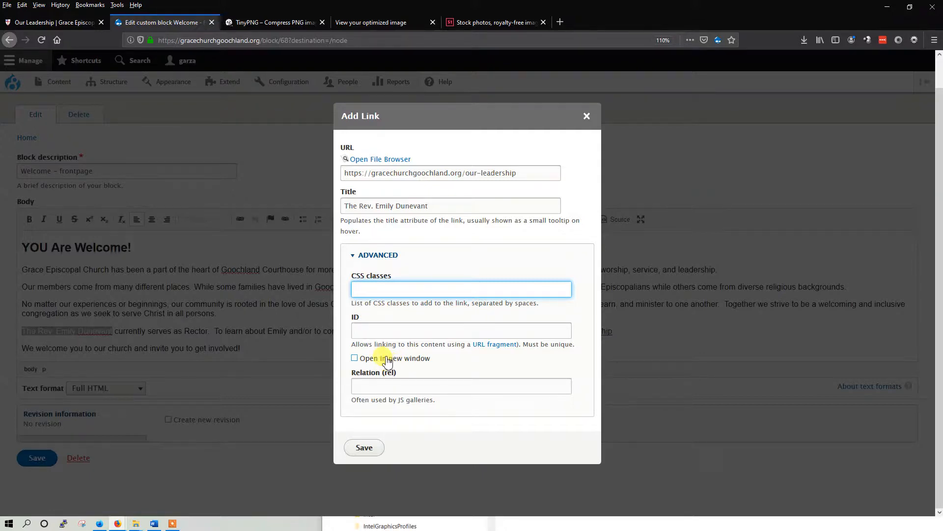
left_click(355, 359)
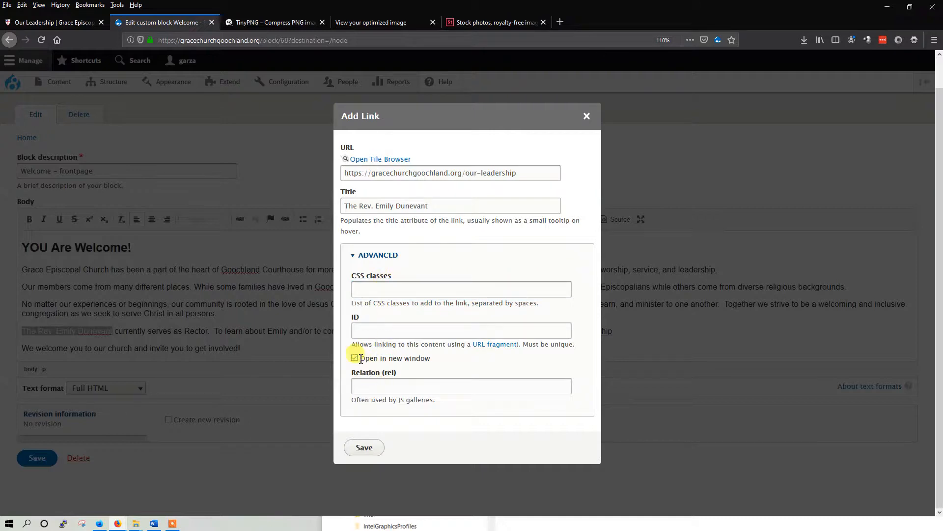
left_click(355, 358)
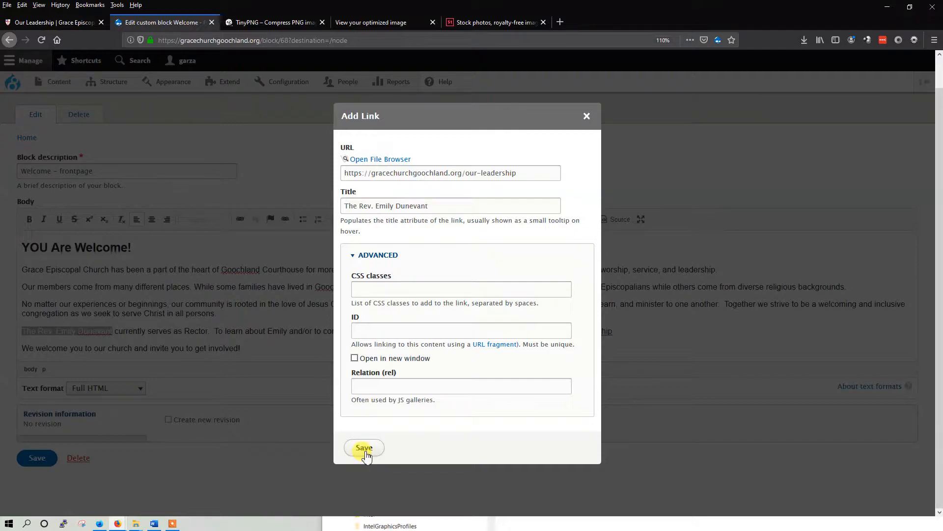
left_click(363, 448)
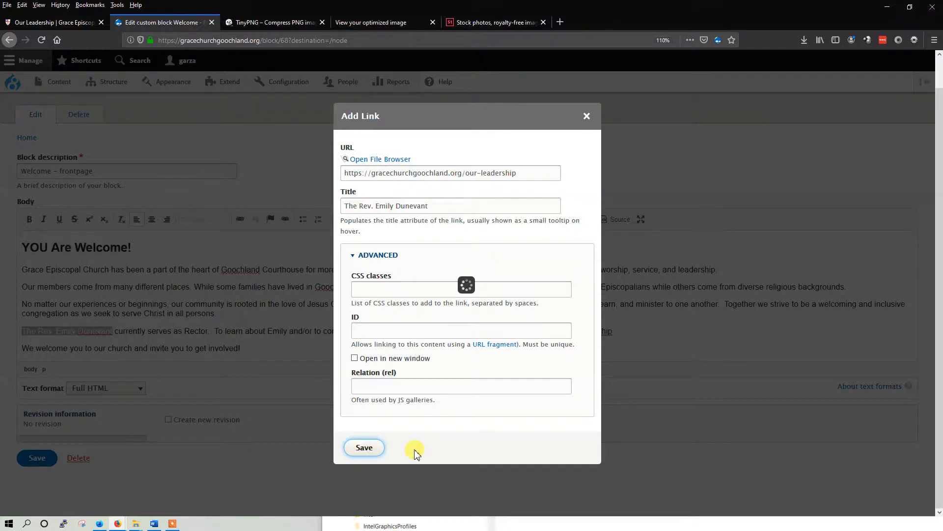
left_click(364, 447)
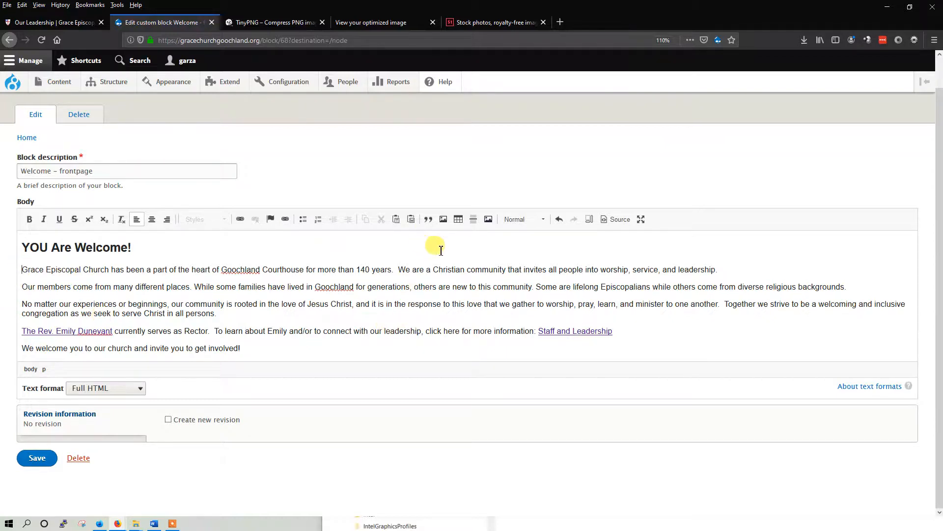
Place the cursor at the first paragraph's start and bring up Insert Image
double_click(30, 269)
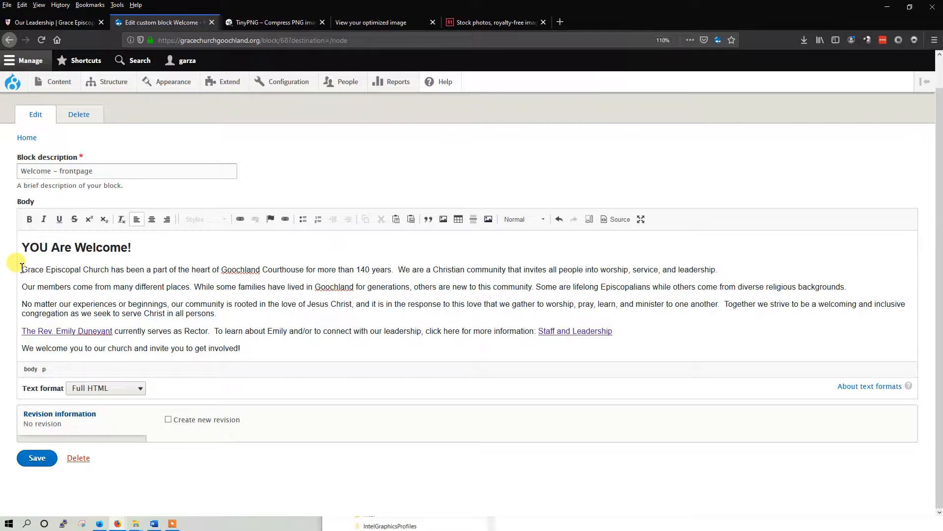
mouse_move(23, 287)
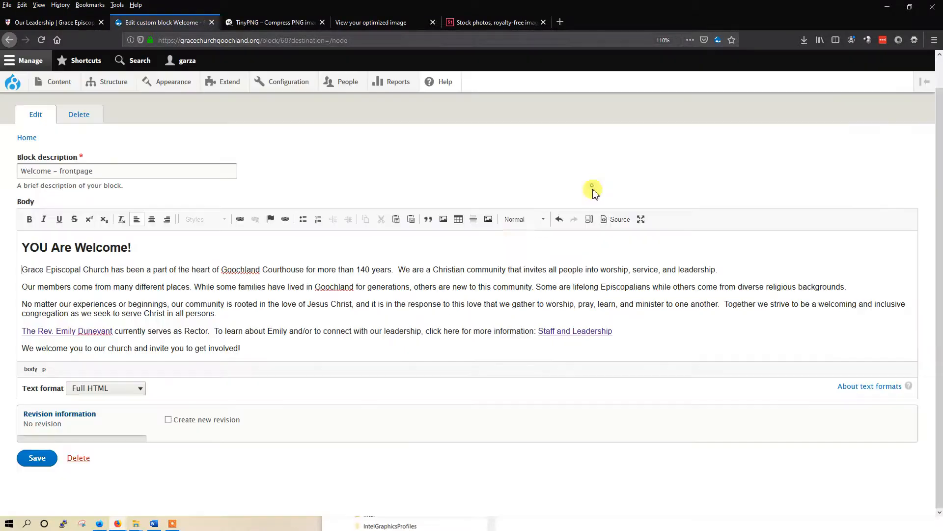
mouse_move(515, 219)
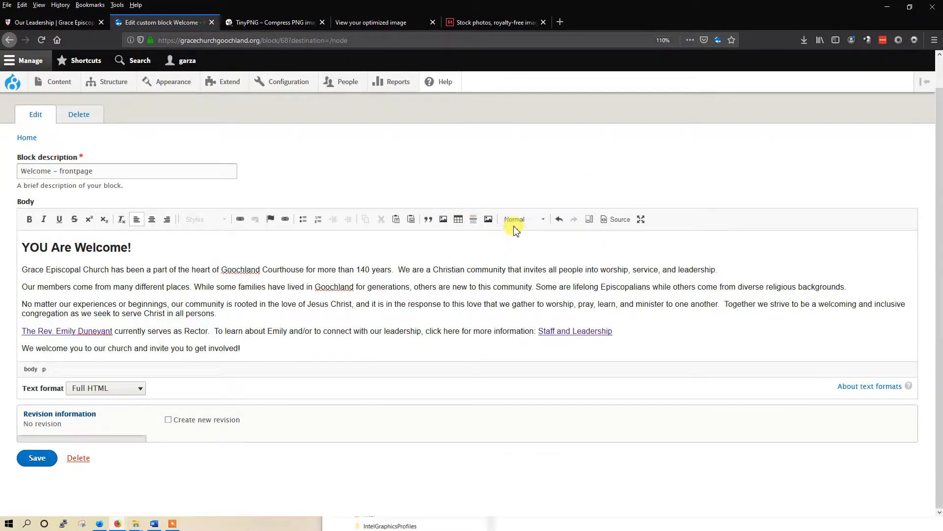
mouse_move(487, 219)
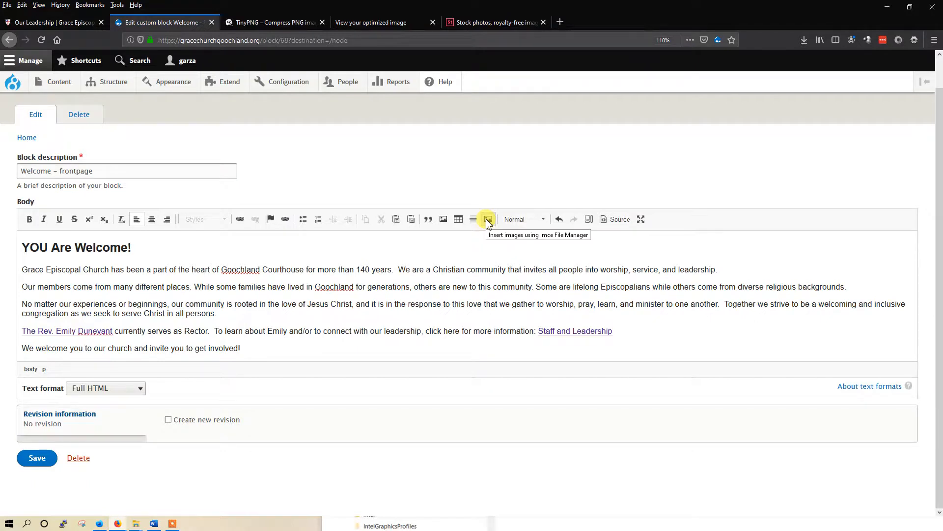
mouse_move(443, 218)
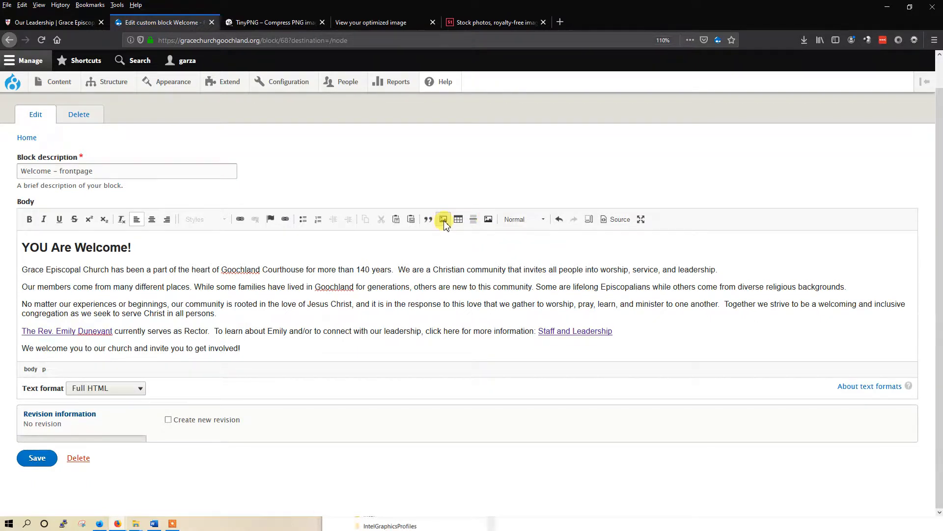
mouse_move(443, 218)
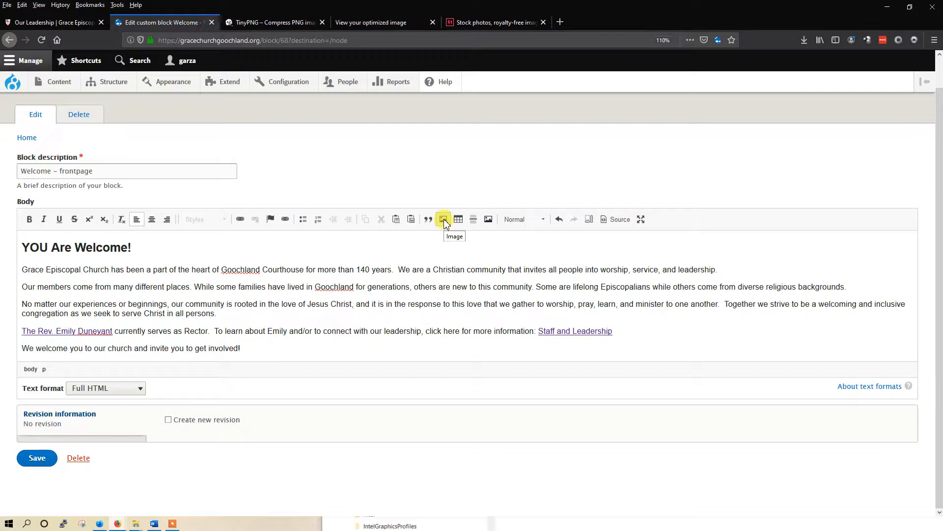
left_click(444, 219)
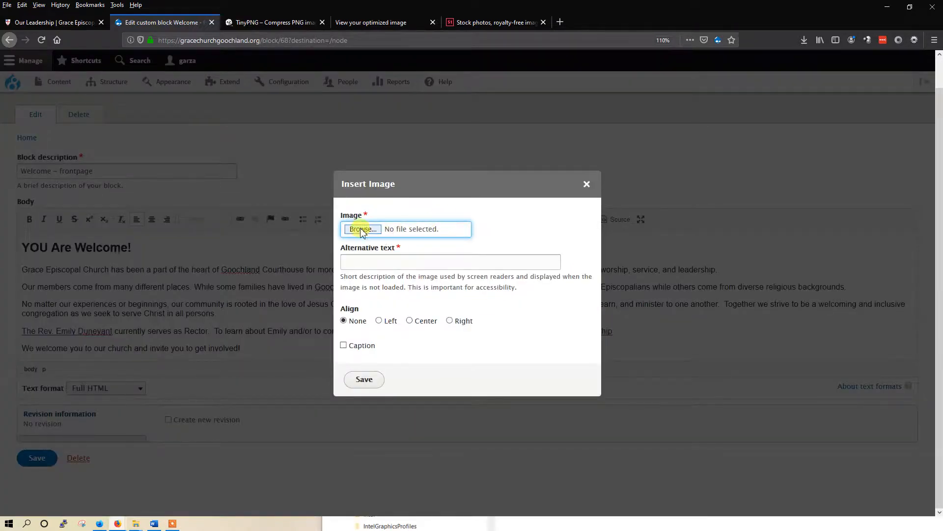
Browse to emily-web.jpg in the tutorials folder and upload it
left_click(362, 229)
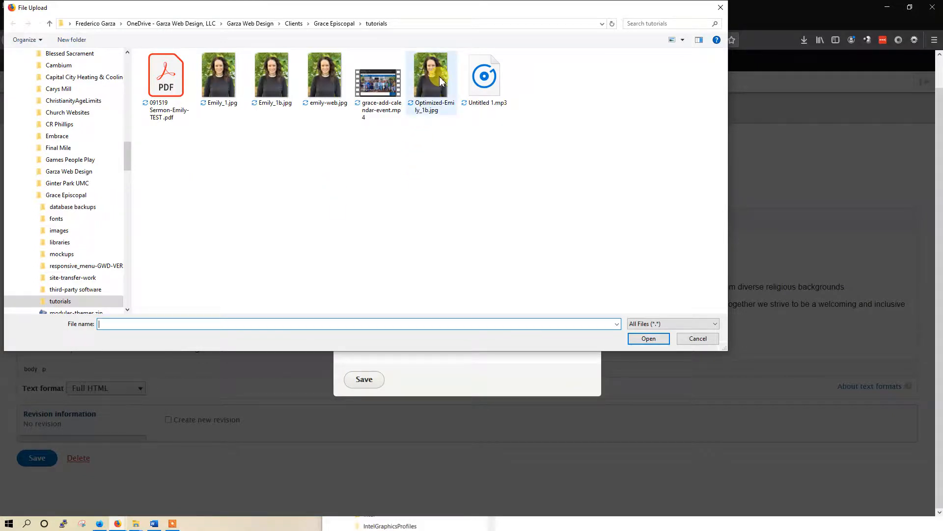
mouse_move(324, 75)
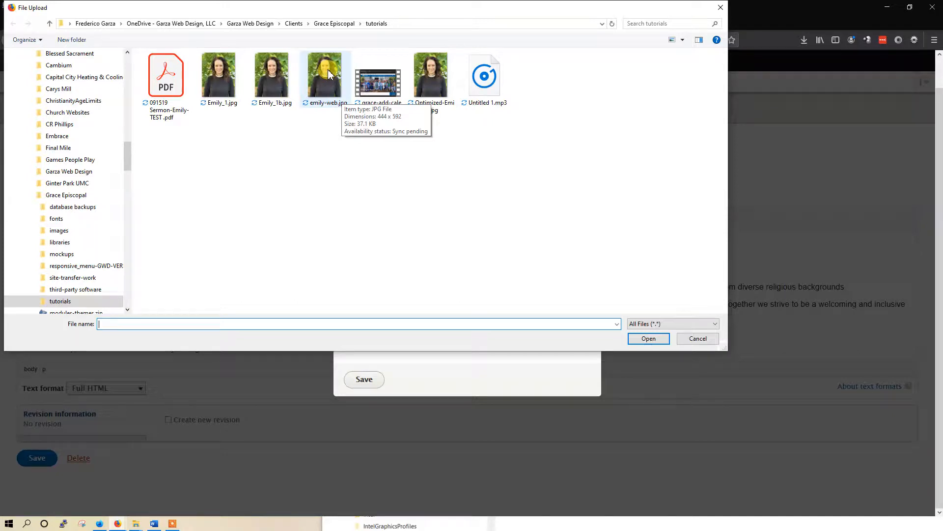
left_click(325, 72)
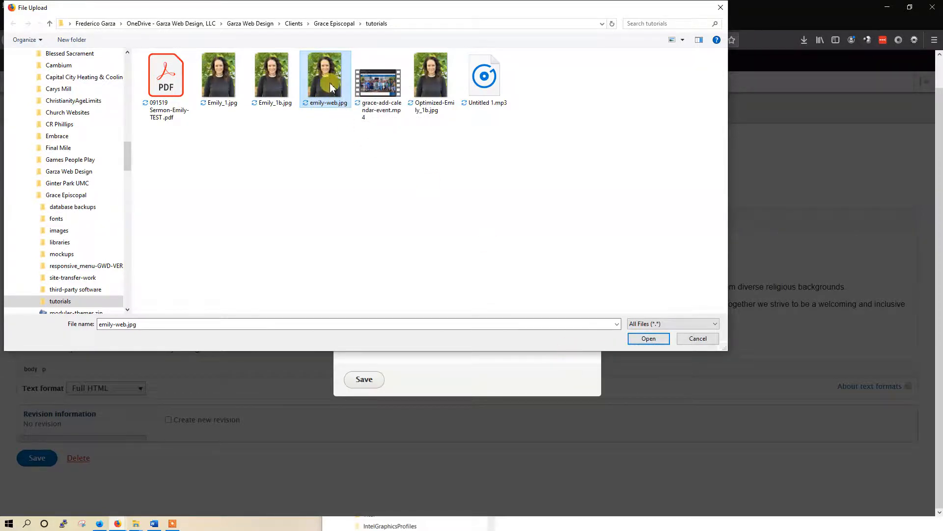
left_click(648, 338)
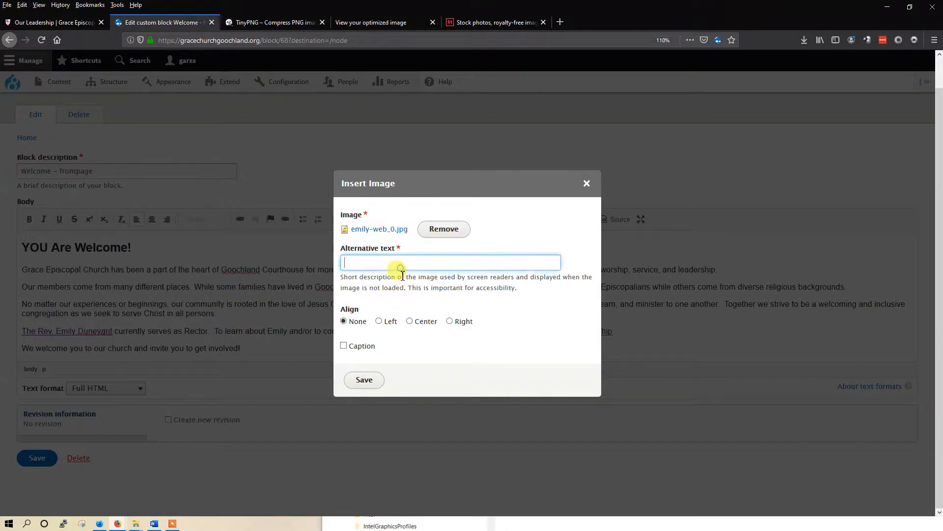
Insert the photo right-aligned with alternative text 'The Rev. Emily Dunevant'
type("T")
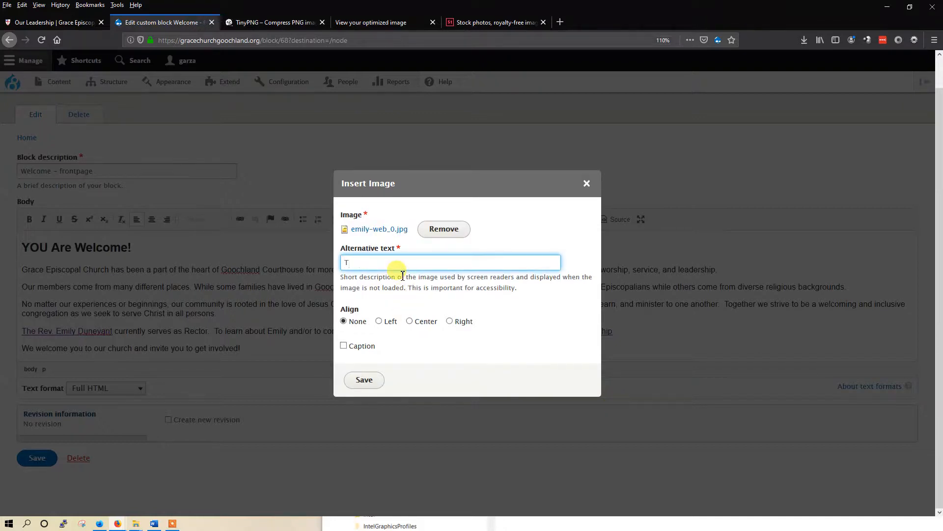
type("he Rev.")
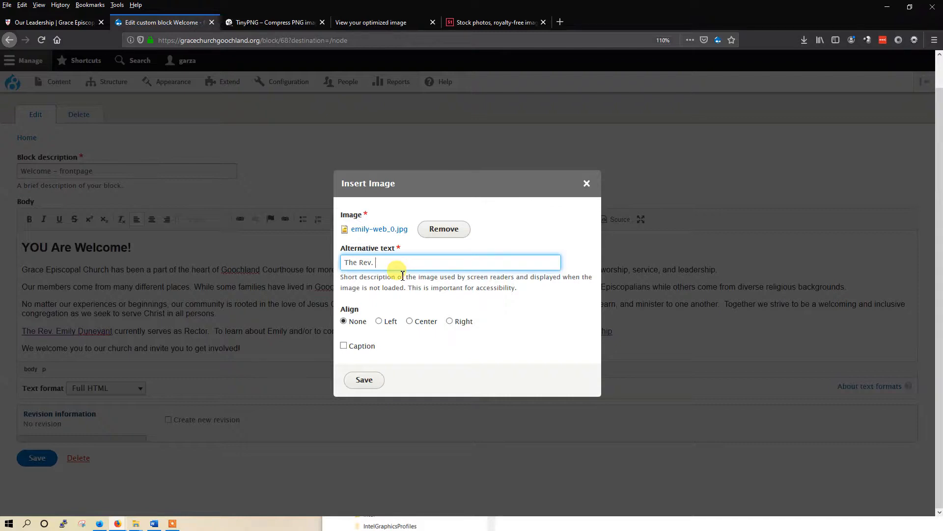
type("E")
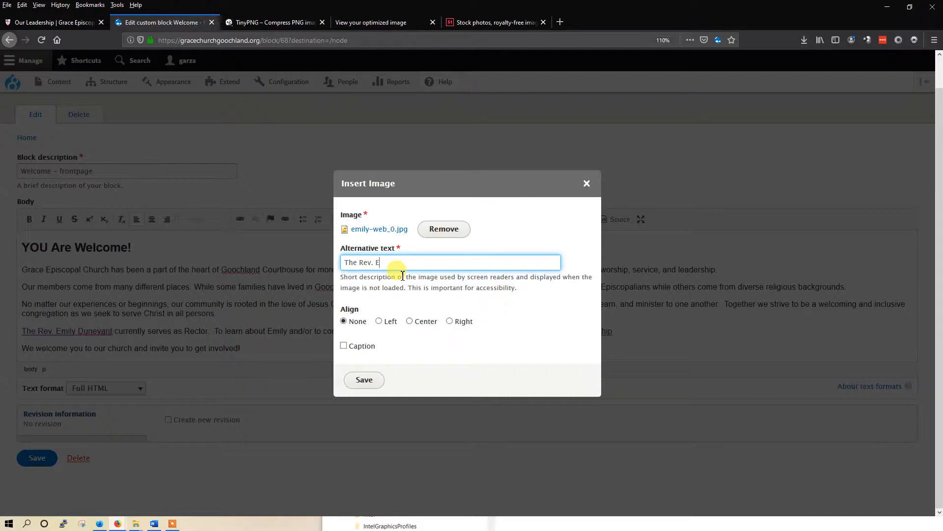
type("m")
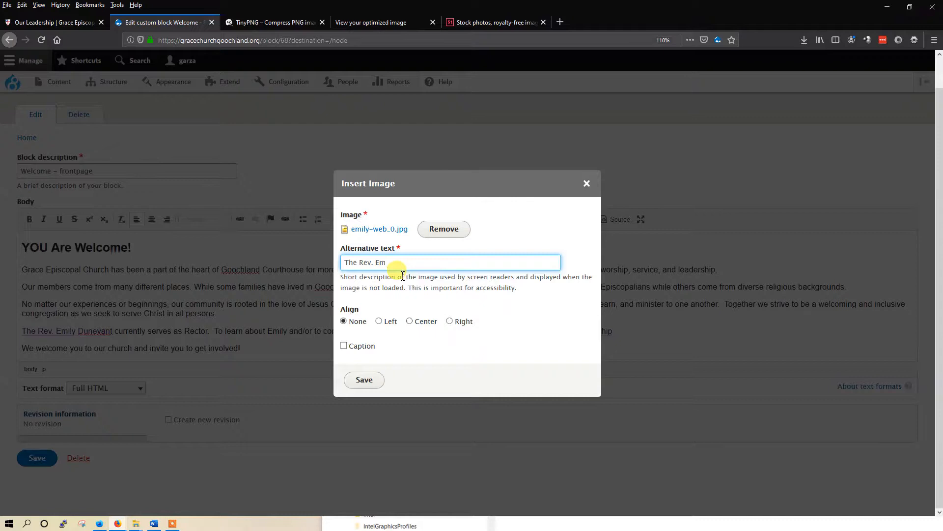
type("ily Dunevant")
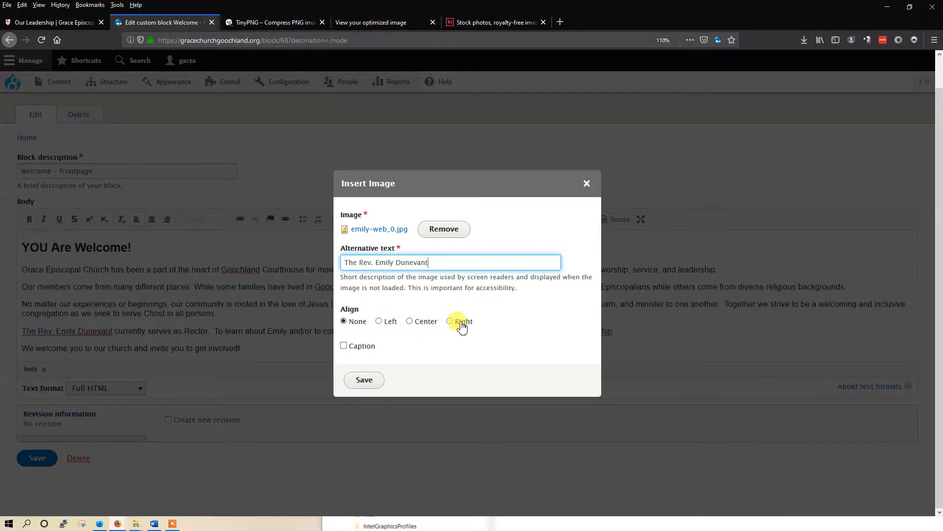
left_click(448, 321)
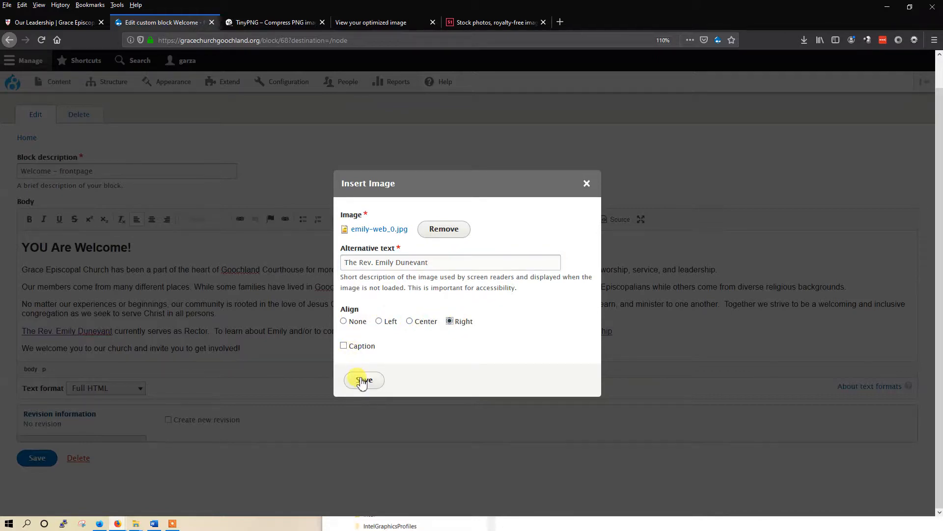
left_click(364, 380)
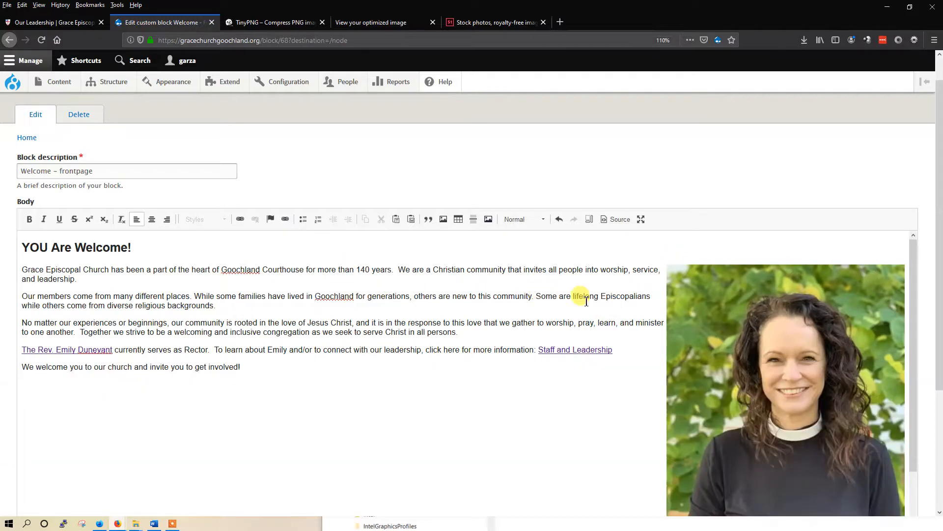
scroll("down", 3)
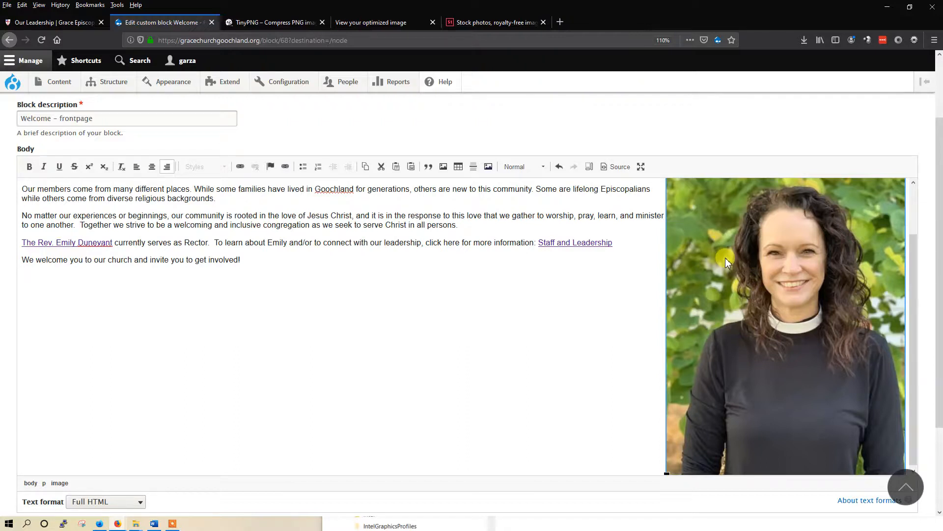
mouse_move(726, 292)
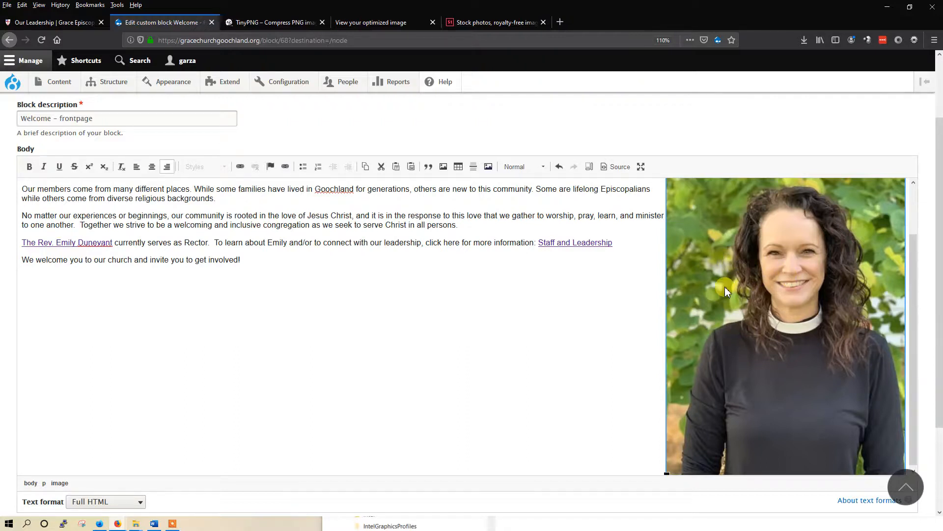
mouse_move(745, 278)
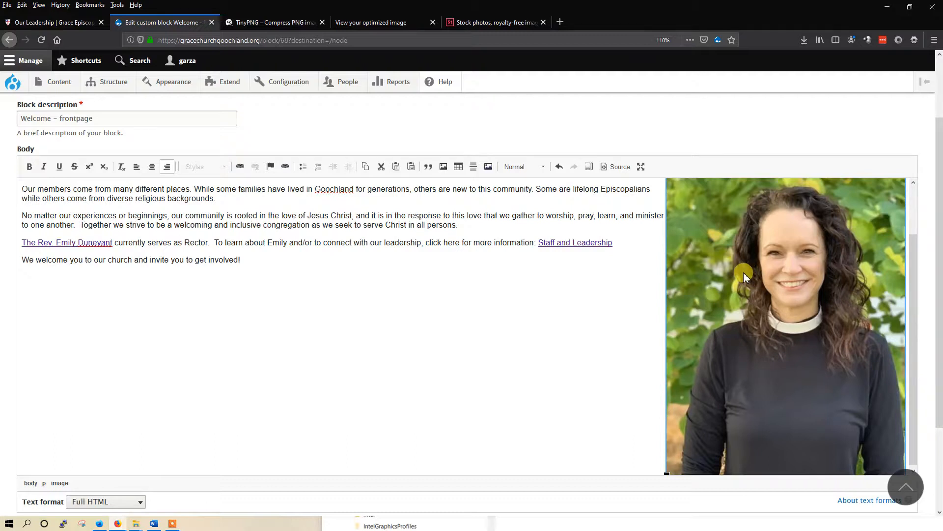
right_click(744, 278)
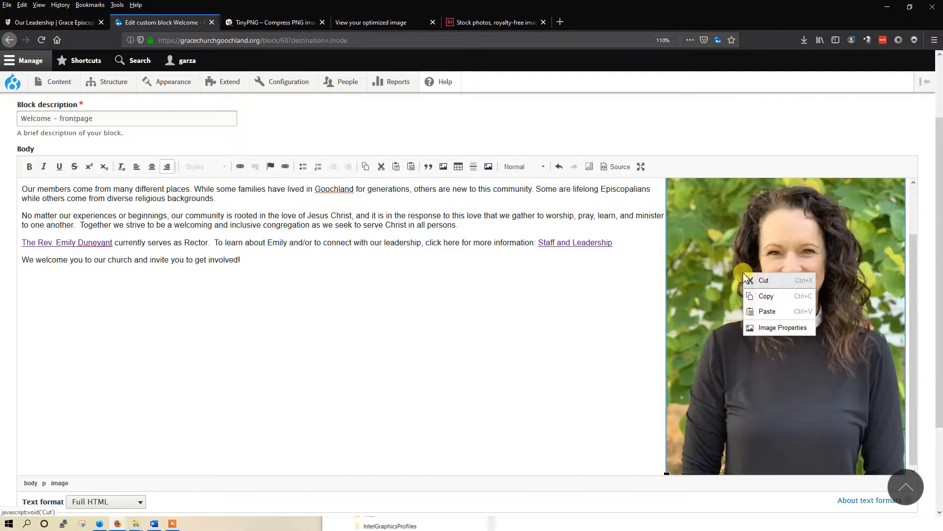
left_click(724, 255)
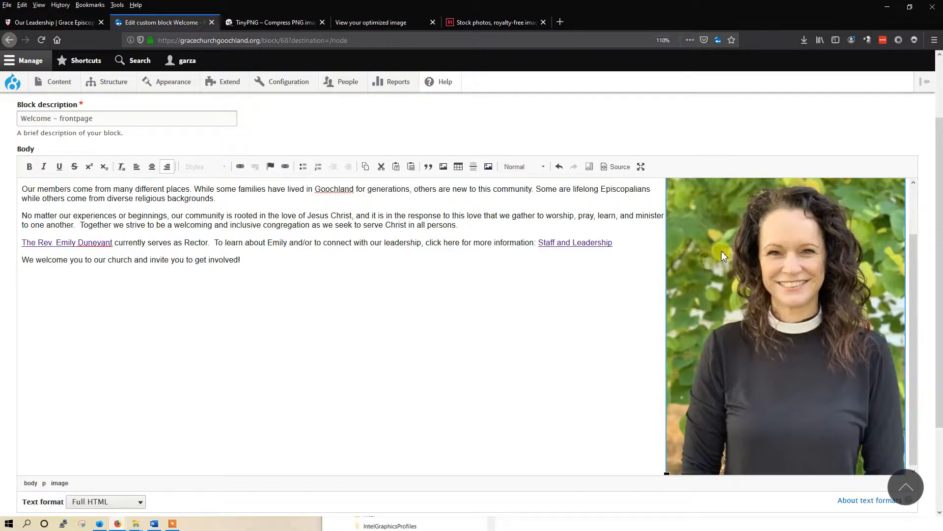
mouse_move(239, 166)
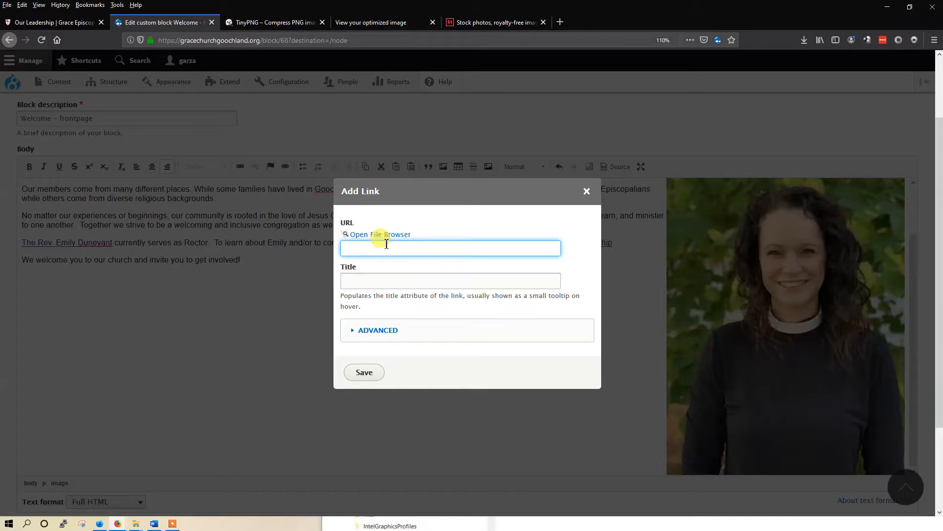
Link the photo to gracechurchgoochland.org/our-leadership with title 'The Rev. Emily Dunevant'
left_click(54, 22)
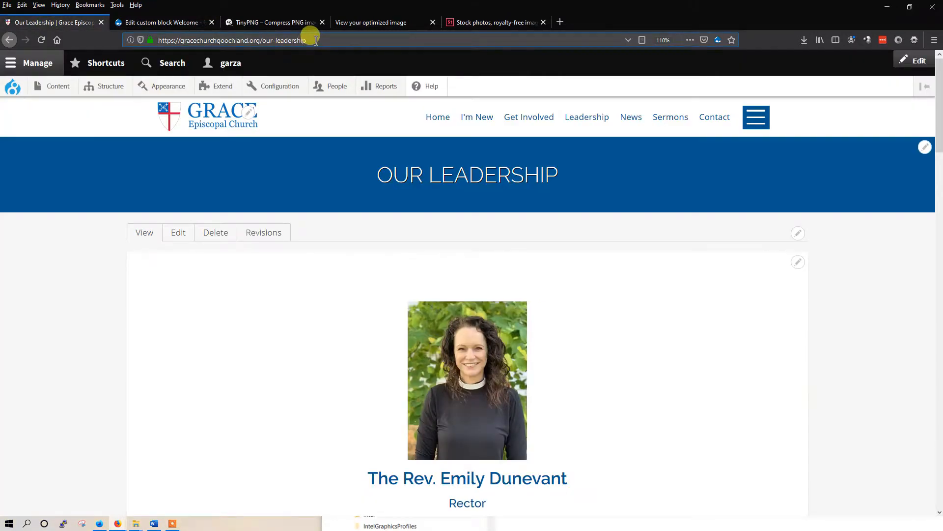
left_click(235, 40)
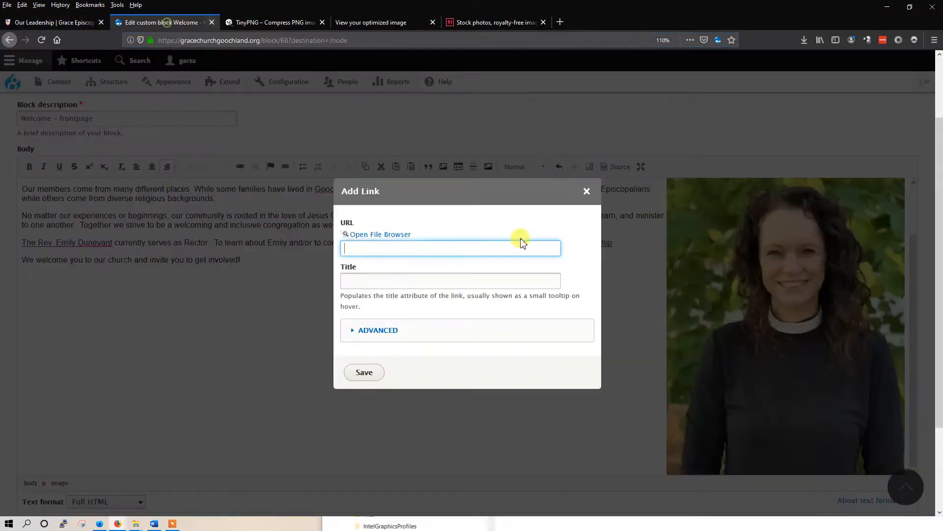
type("https://gracechurchgoochland.org/our-leadership")
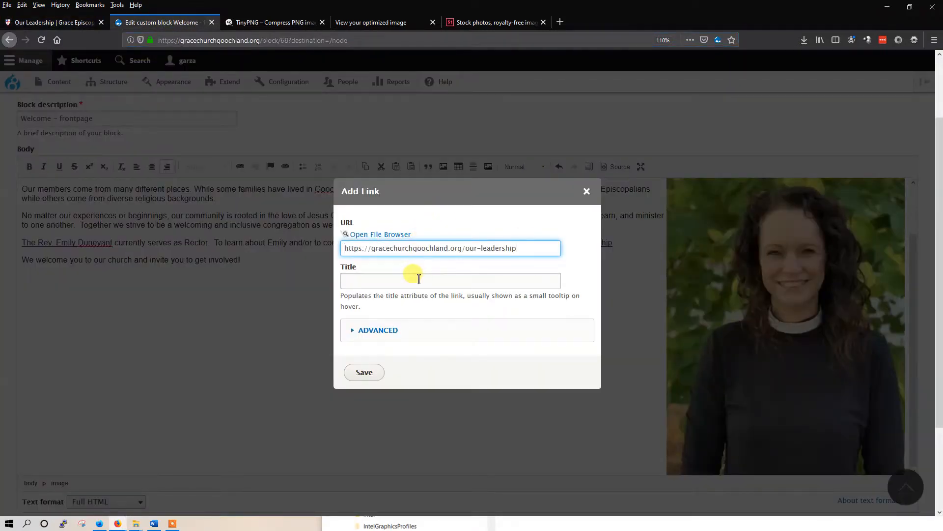
left_click(450, 281)
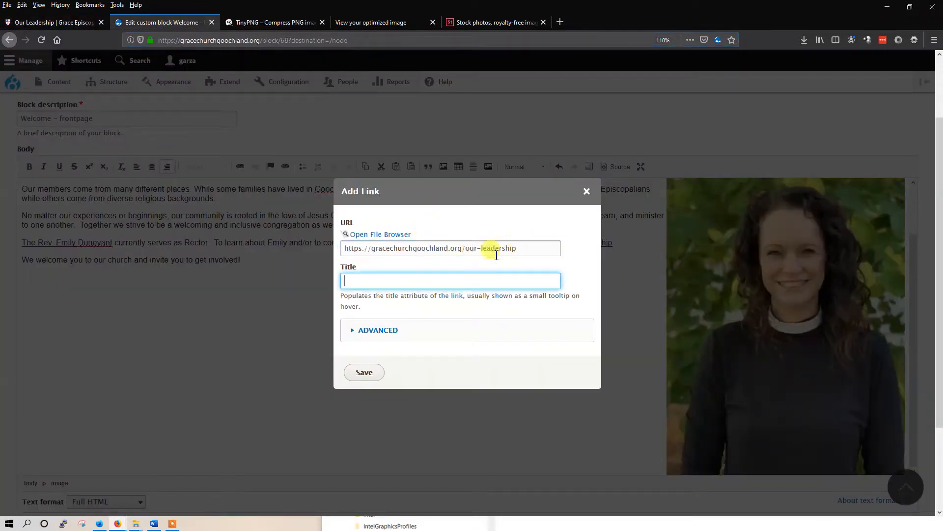
type("T")
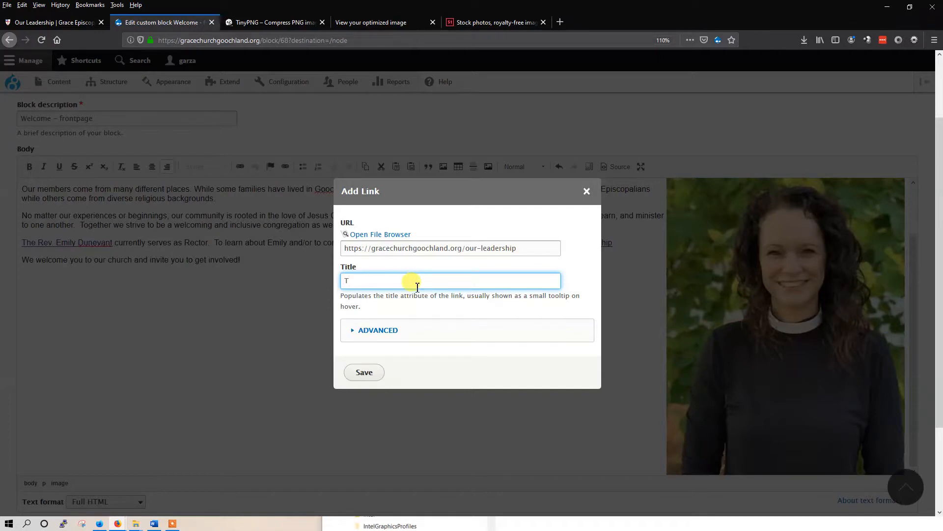
type("he Rev.")
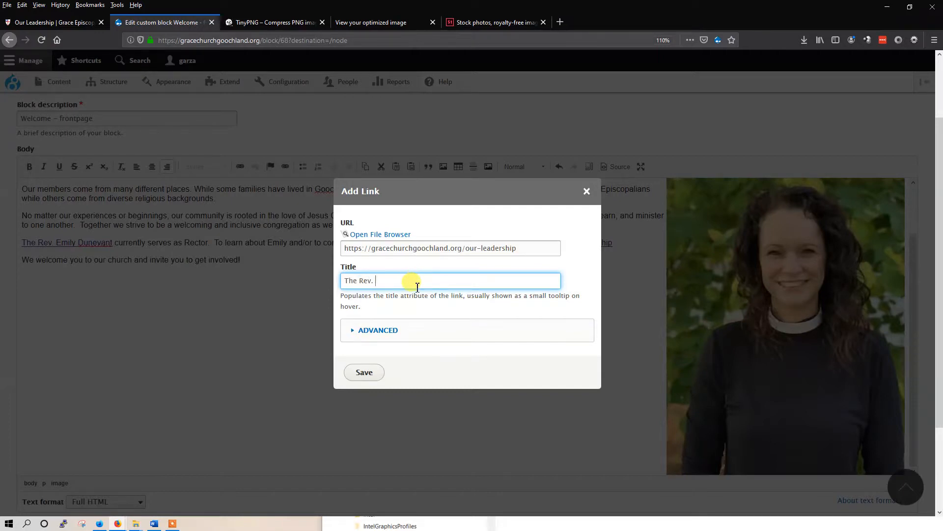
type("Emily Dunevant")
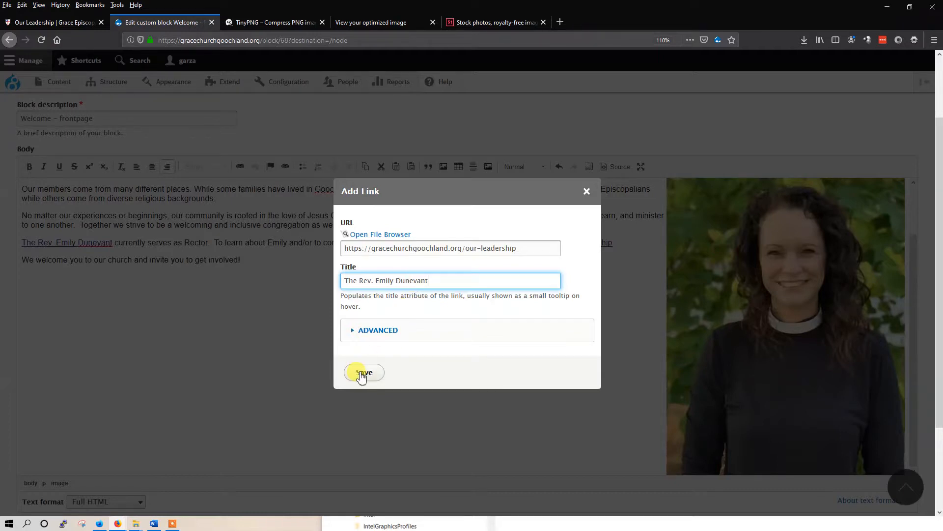
left_click(364, 373)
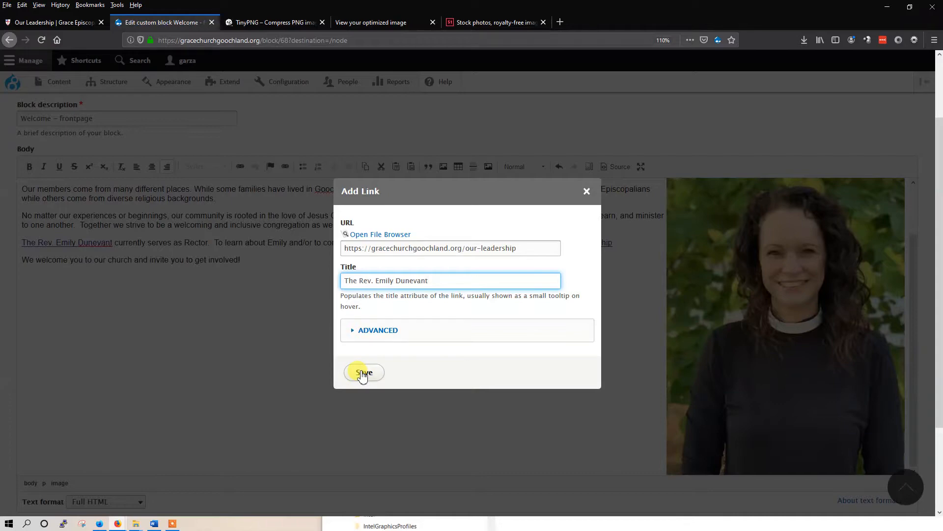
left_click(364, 373)
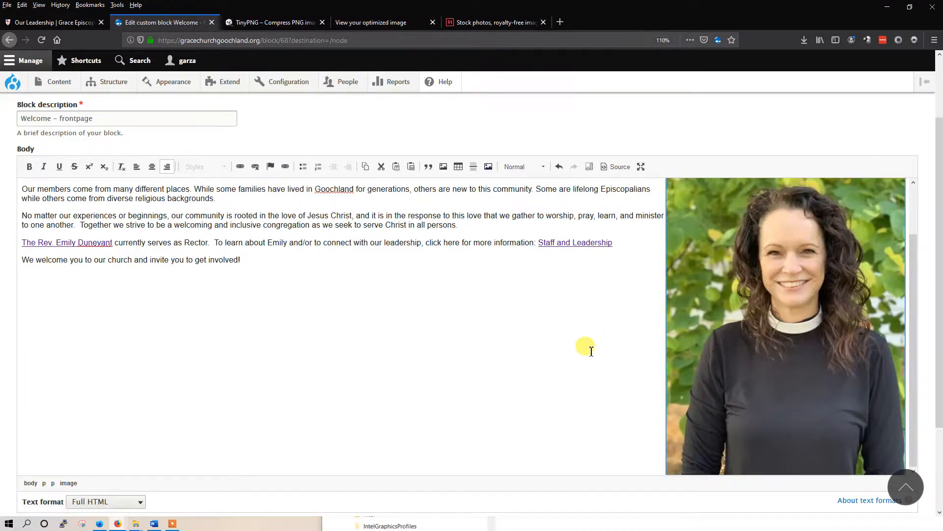
Save the Welcome block and follow The Rev. Emily Dunevant link on the front page
left_click(36, 457)
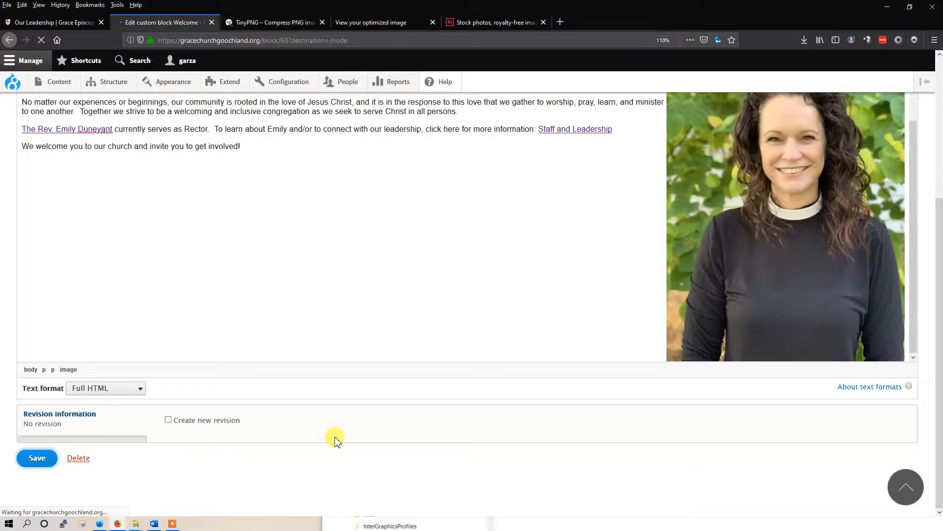
left_click(37, 458)
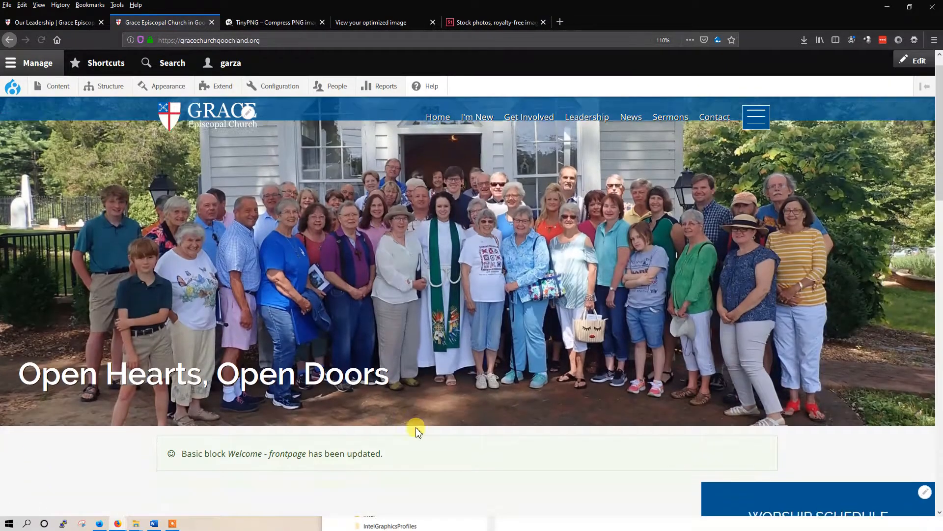
scroll("down", 3)
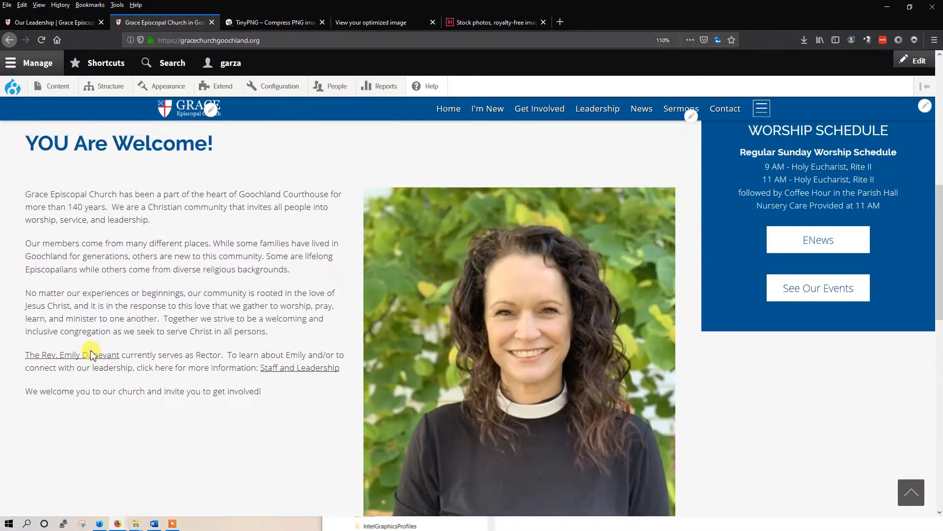
left_click(71, 354)
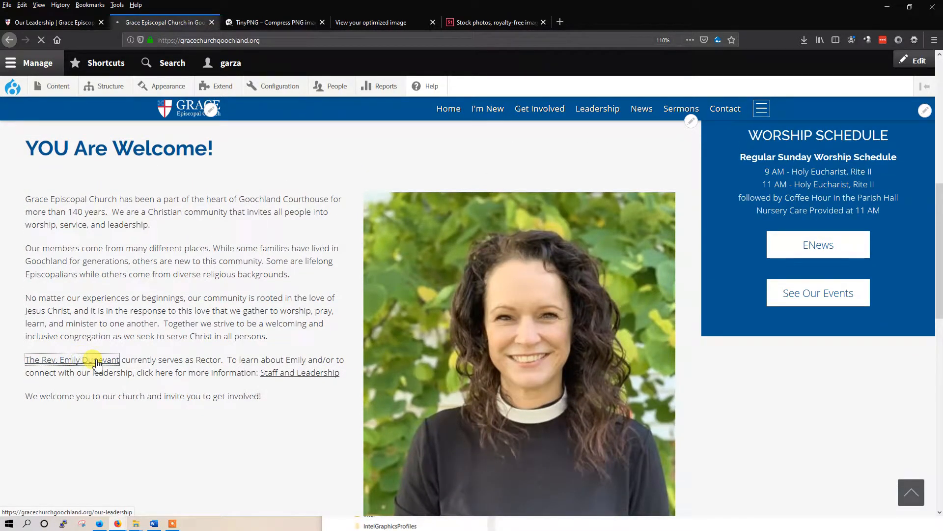
left_click(71, 360)
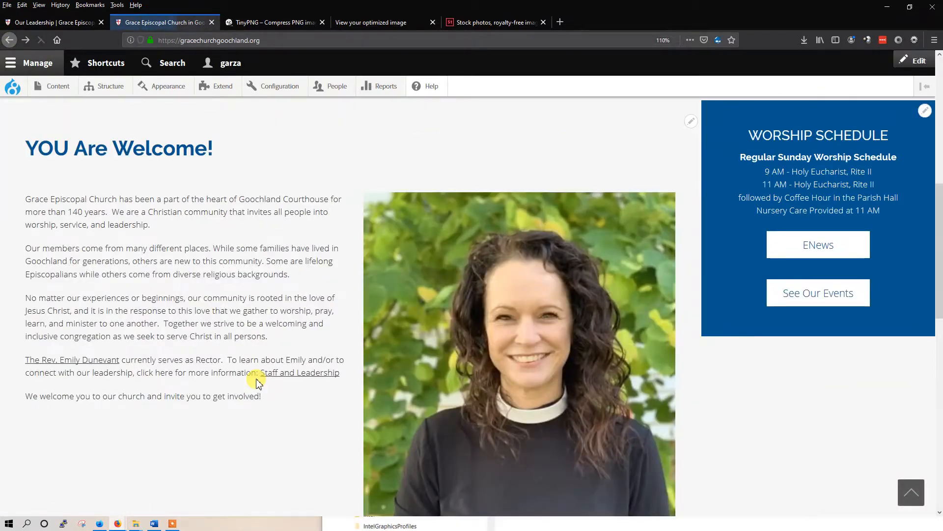
Check the Staff and Leadership link, then return home and reopen the Welcome block for editing
left_click(299, 372)
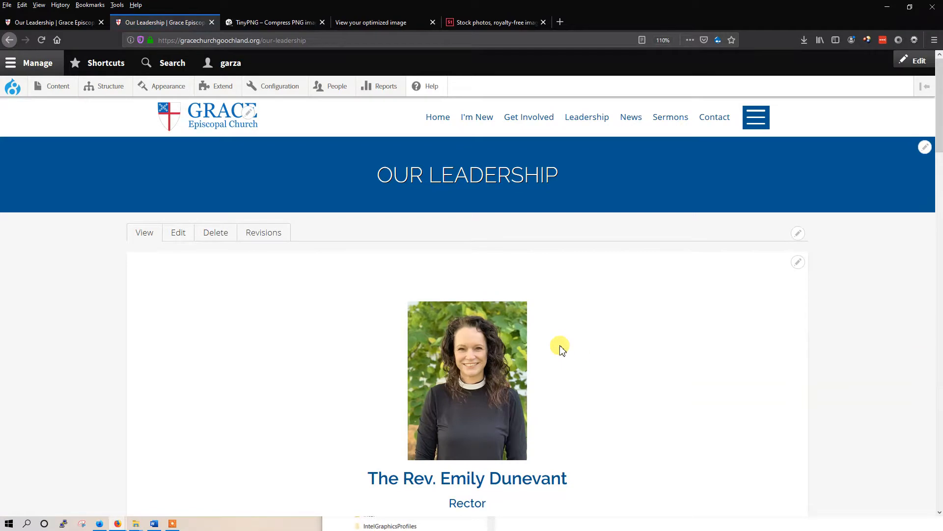
mouse_move(9, 40)
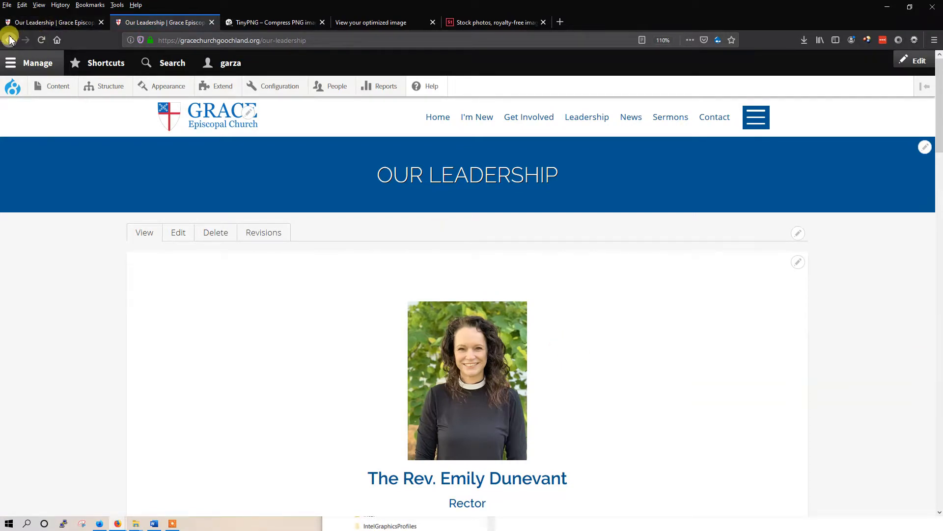
left_click(9, 40)
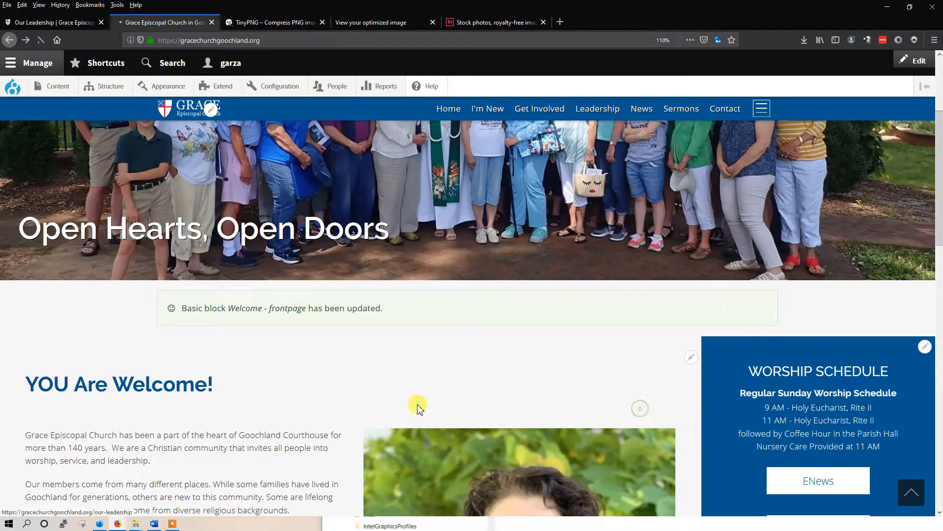
left_click(691, 356)
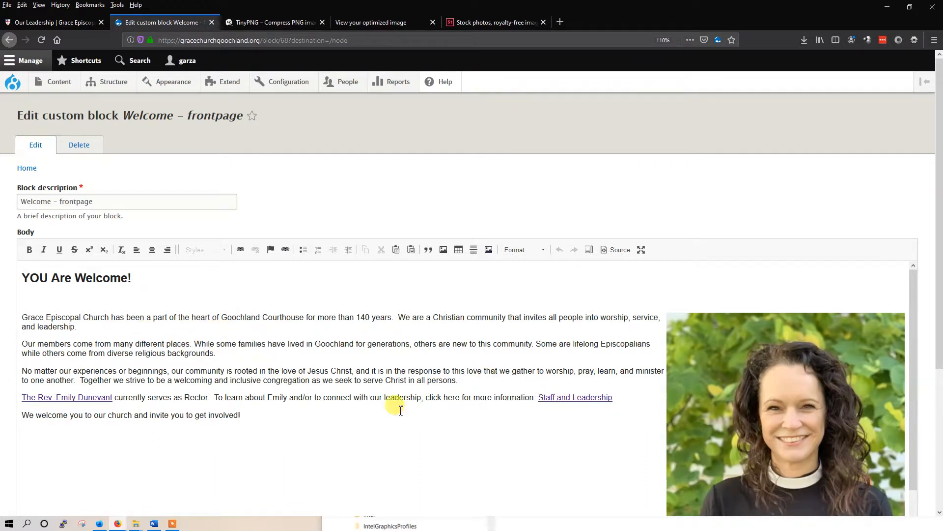
mouse_move(303, 319)
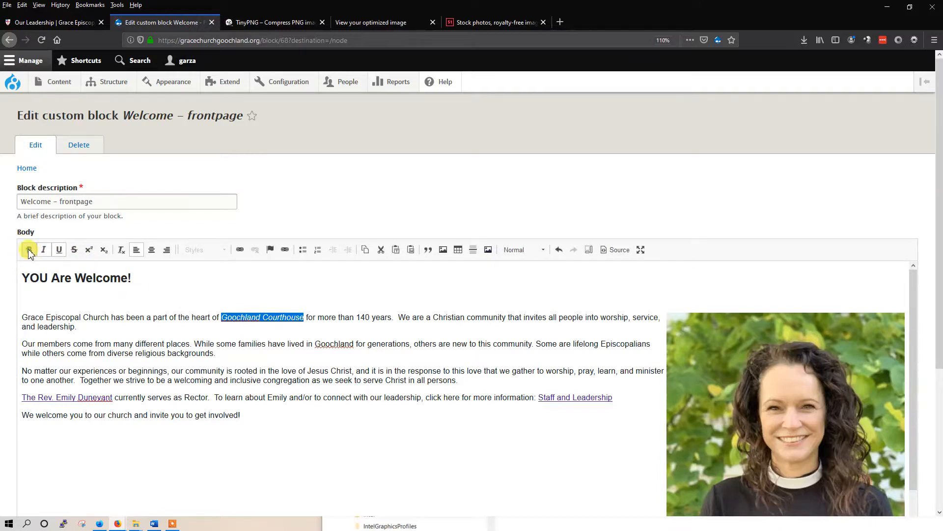
left_click(74, 249)
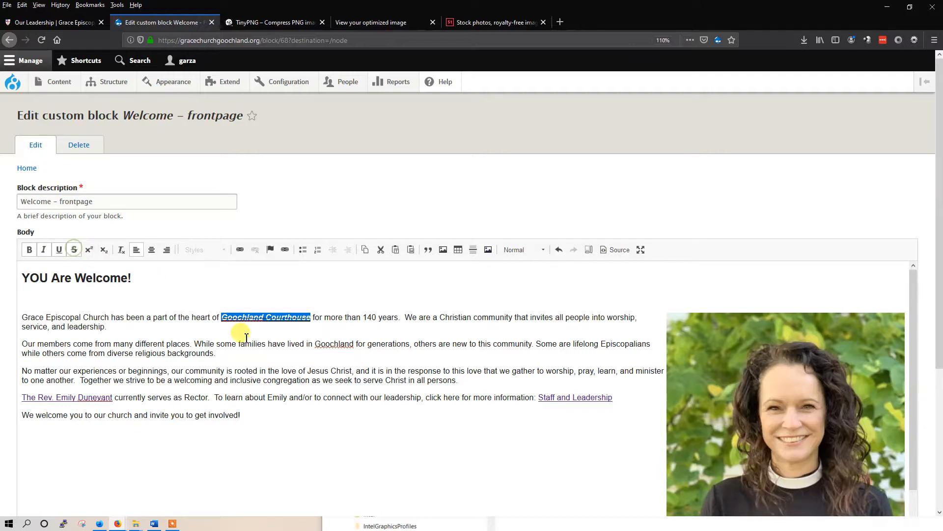
left_click(73, 250)
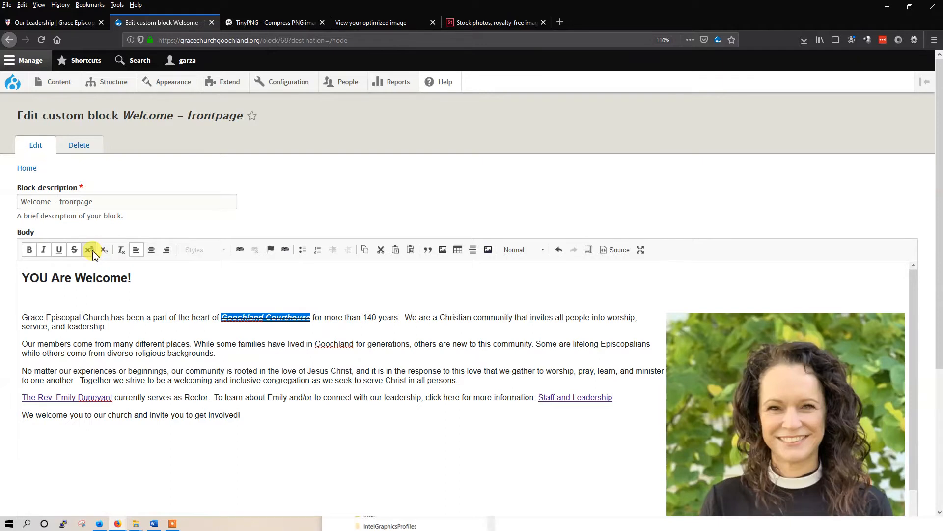
left_click(89, 249)
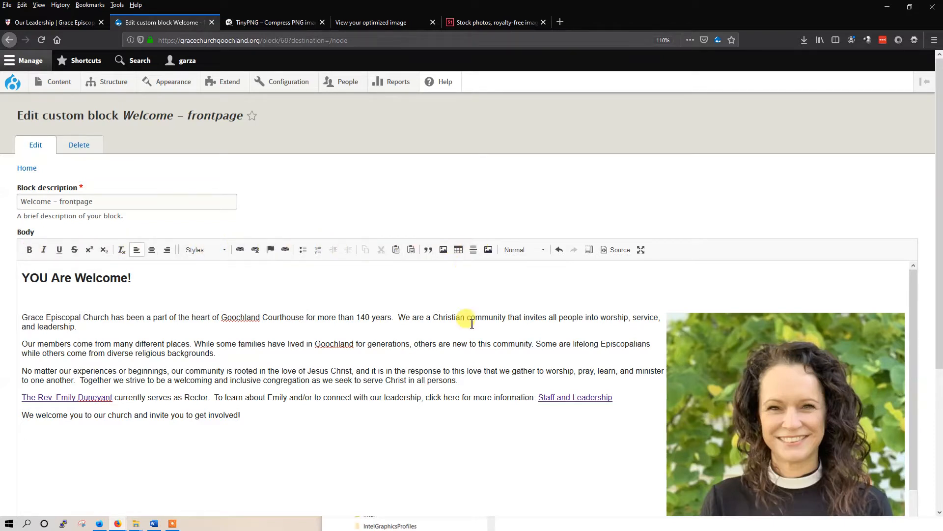
mouse_move(233, 397)
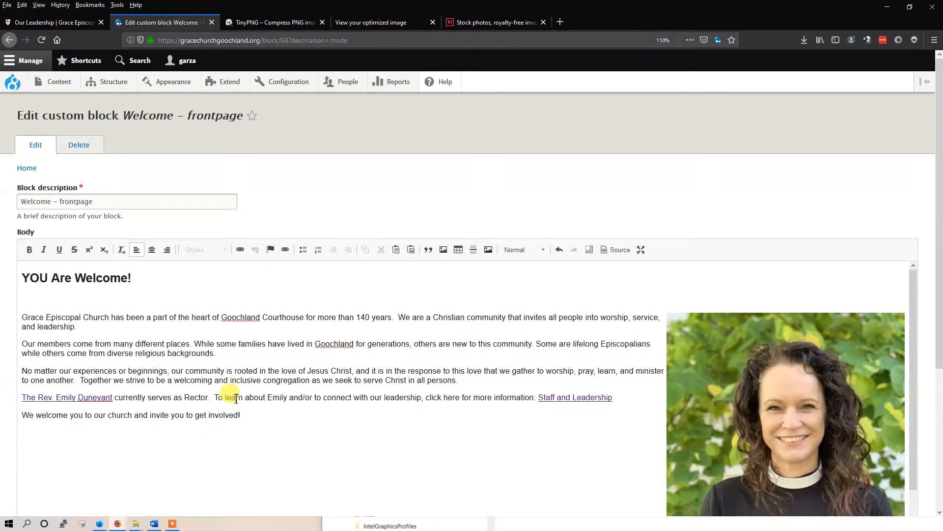
mouse_move(131, 379)
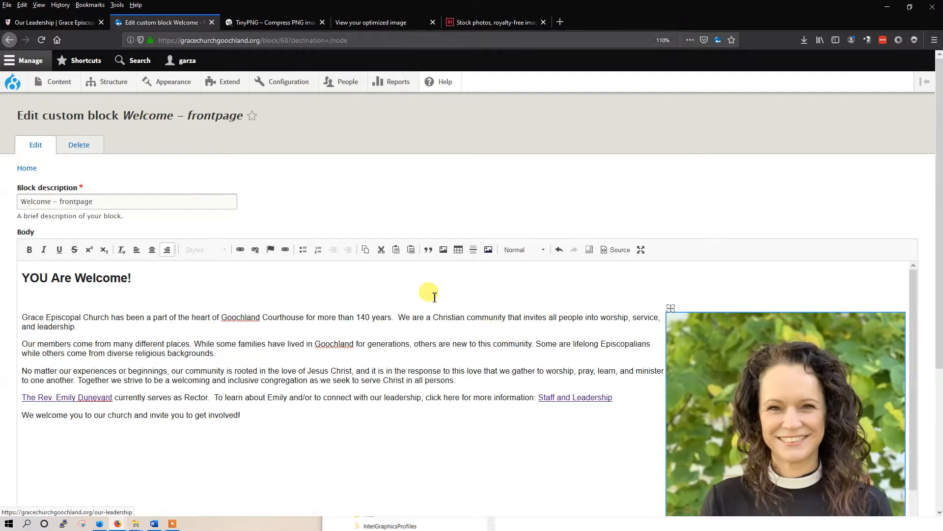
mouse_move(727, 372)
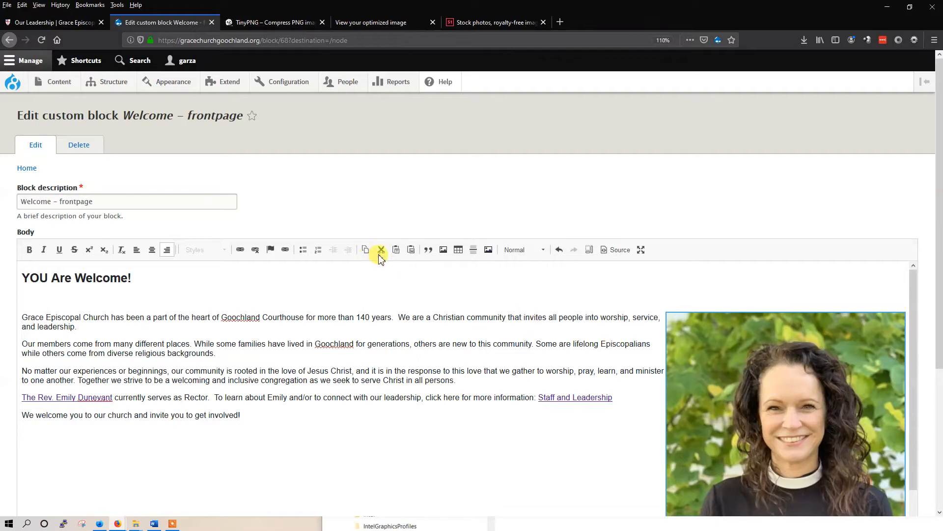
mouse_move(380, 249)
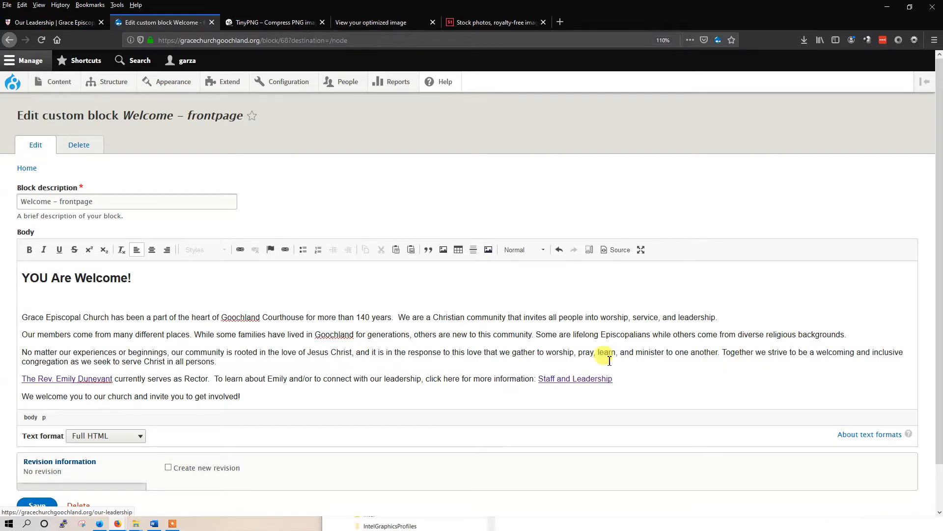
Scroll down the Welcome block body to reach the rector's photo
scroll("down", 3)
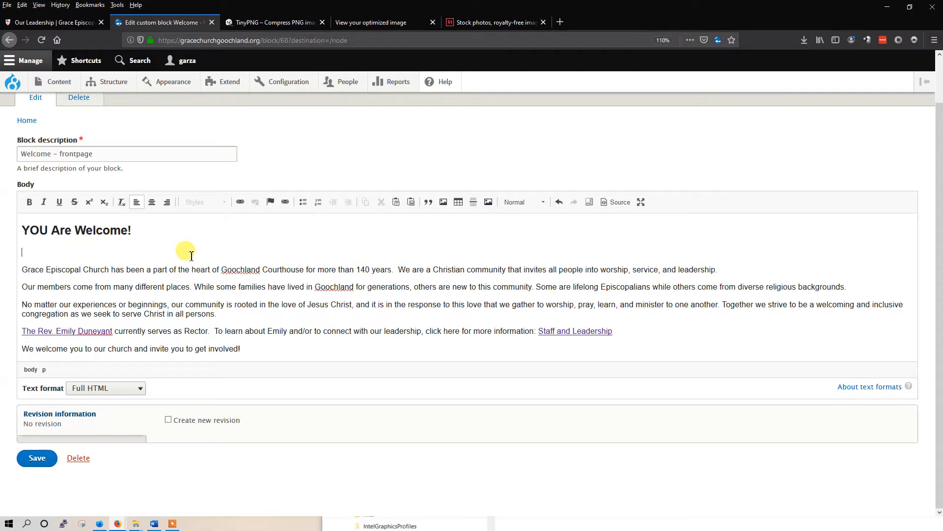
mouse_move(49, 256)
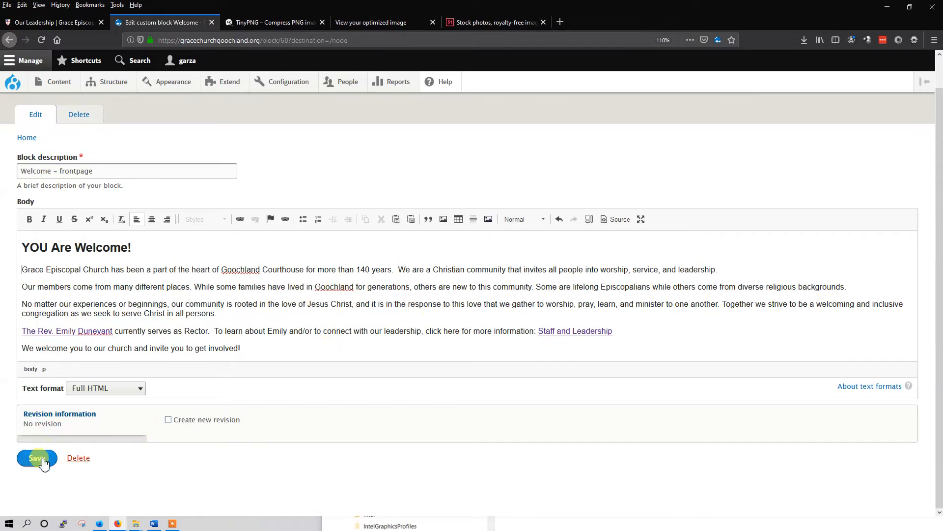
Save the photo-free Welcome block and view the full-width welcome text on the homepage
left_click(36, 457)
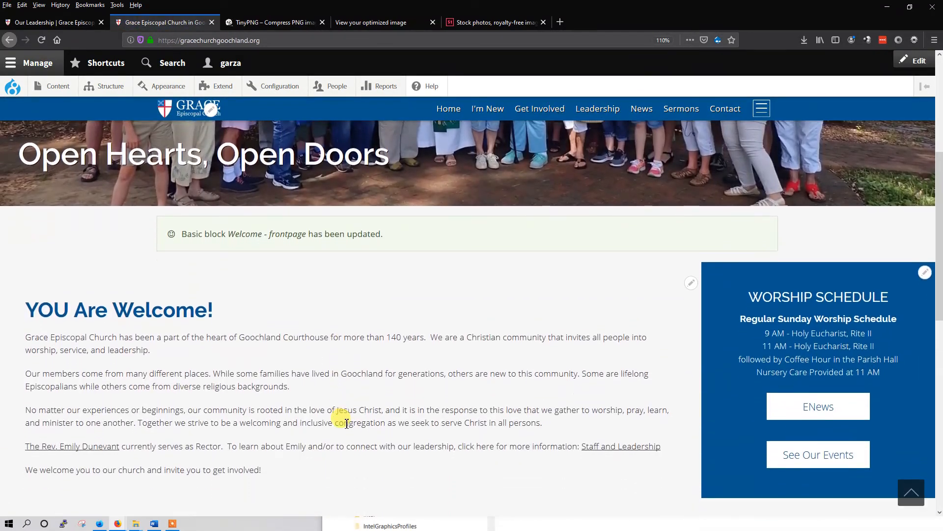
scroll("down", 3)
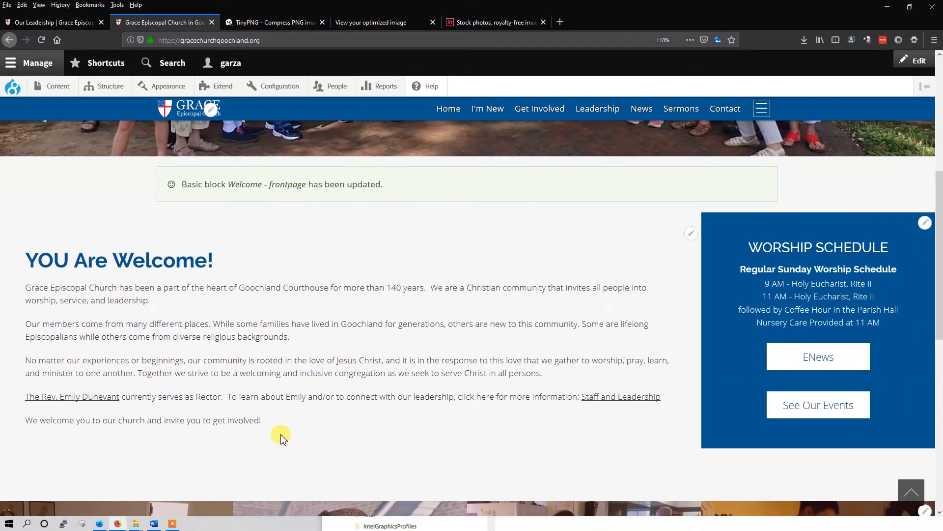